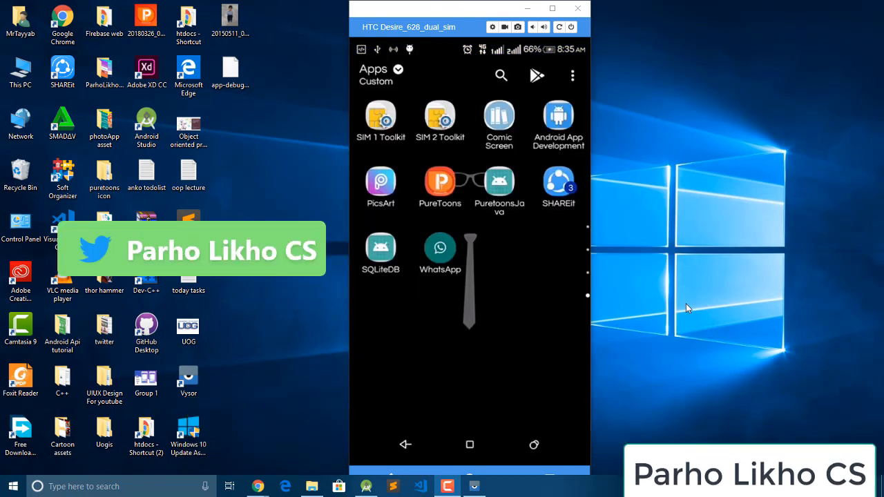
Launch SQLiteDB and add a record for Ironman with profession fight.
{"action": "left_click", "coordinate": [381, 246]}
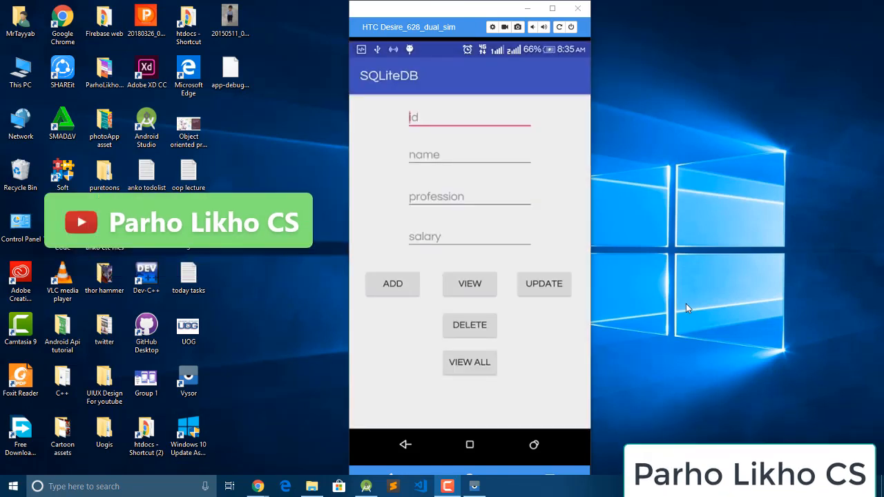
{"action": "left_click", "coordinate": [470, 117]}
{"action": "type", "text": "1"}
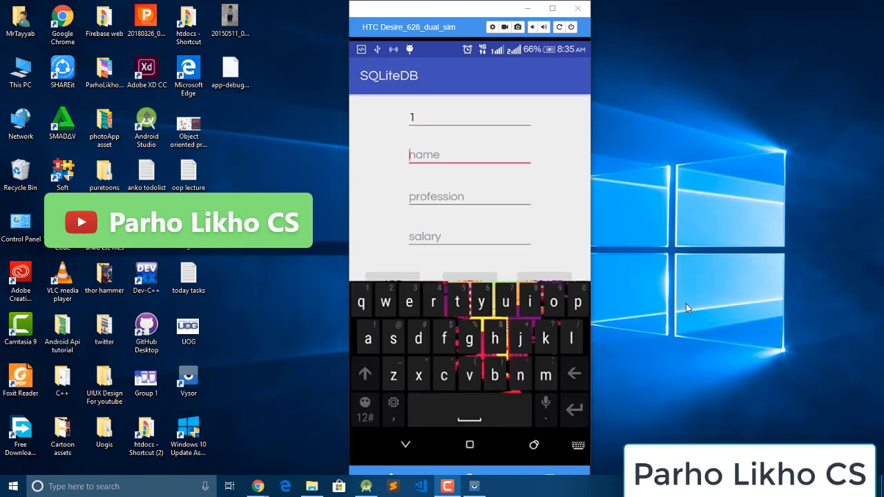
{"action": "type", "text": "irona"}
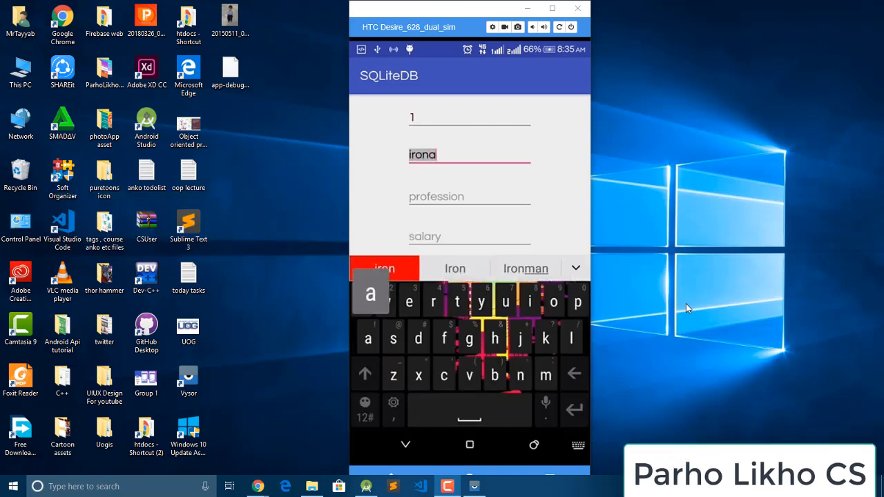
{"action": "left_click", "coordinate": [525, 268]}
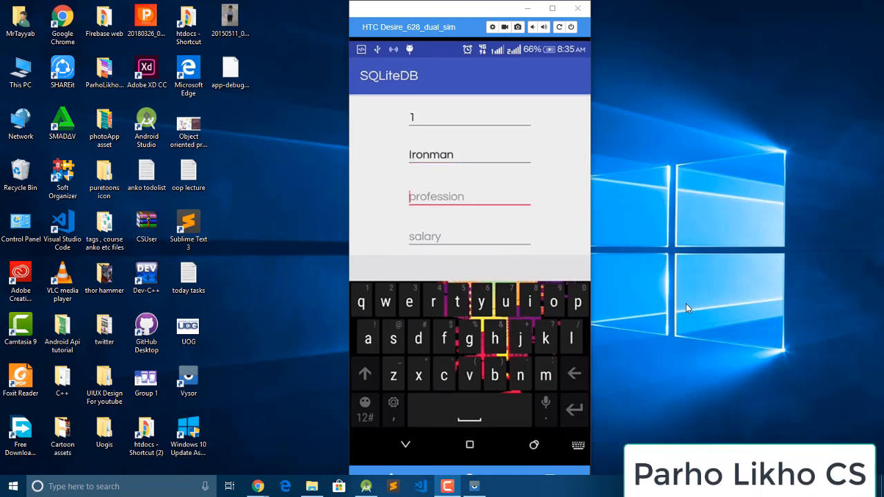
{"action": "type", "text": "ight"}
{"action": "left_click", "coordinate": [470, 236]}
{"action": "type", "text": "500"}
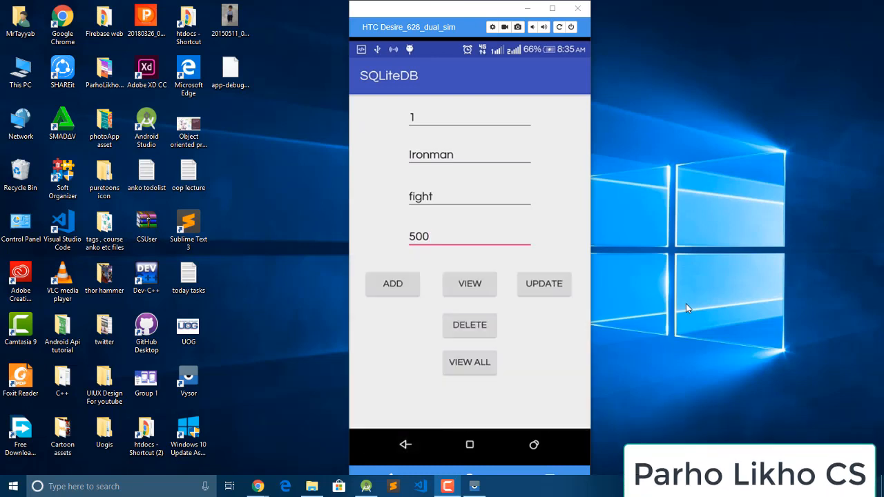
{"action": "left_click", "coordinate": [392, 283]}
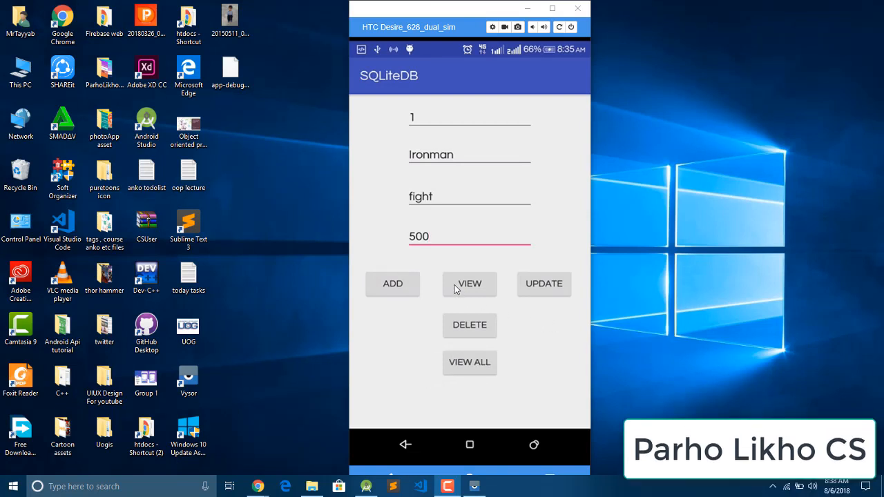
Enter salary 500 for the record and list all stored records.
{"action": "left_click", "coordinate": [469, 283]}
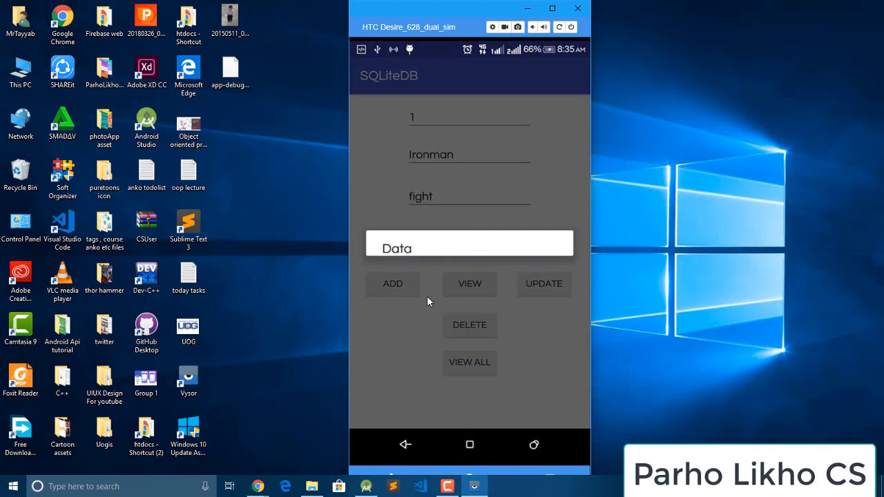
{"action": "type", "text": "500"}
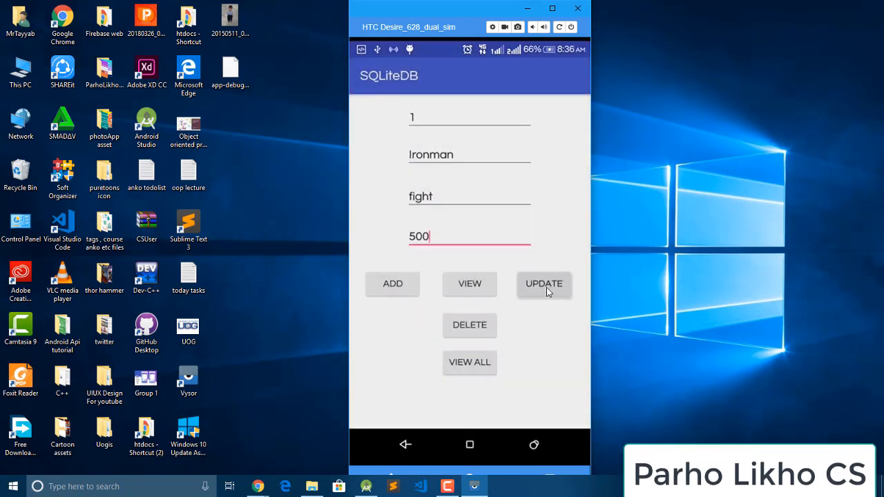
{"action": "left_click", "coordinate": [545, 284]}
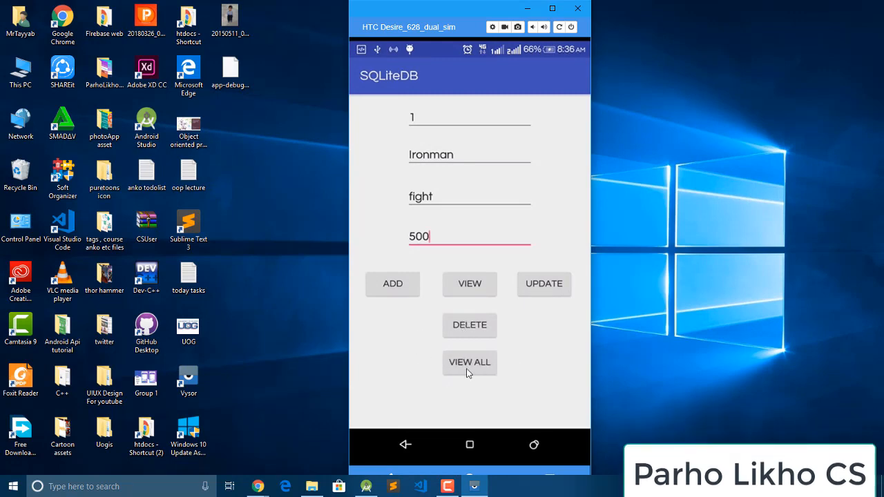
{"action": "left_click", "coordinate": [470, 361]}
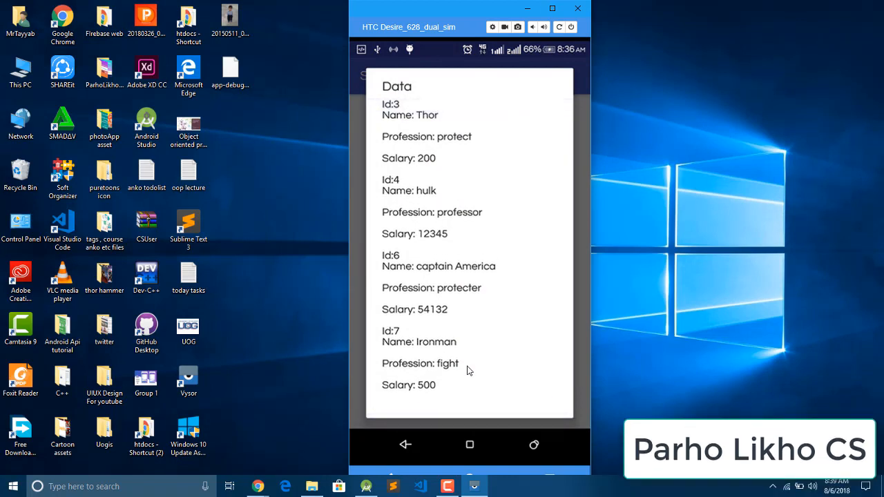
{"action": "scroll", "scroll_direction": "down", "scroll_amount": 3}
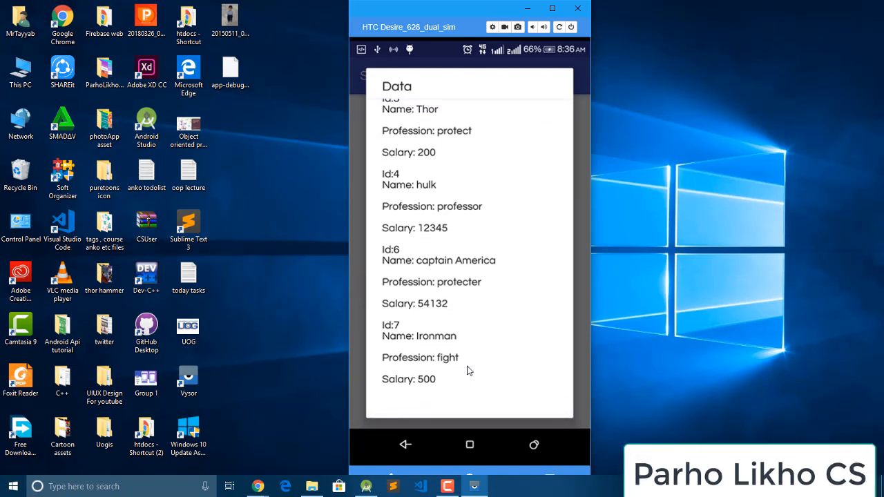
Delete the record with id 7 and view all records to confirm Ironman is gone.
{"action": "left_click", "coordinate": [406, 445]}
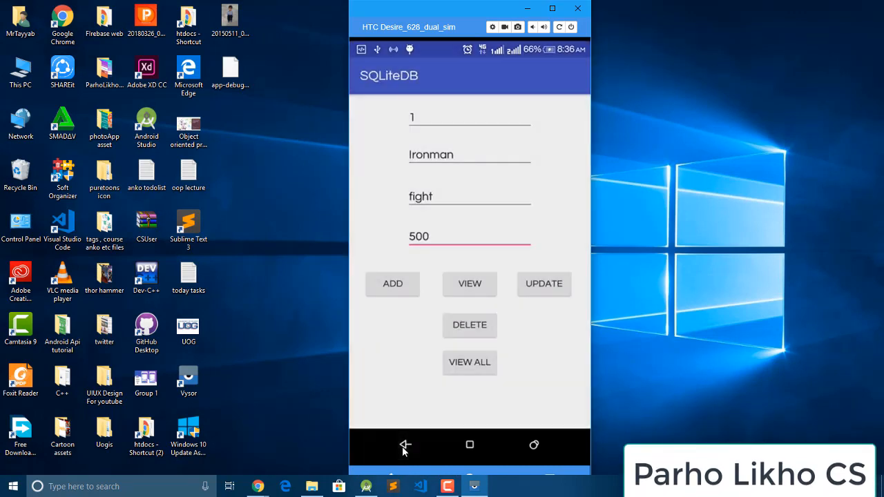
{"action": "left_click", "coordinate": [470, 362]}
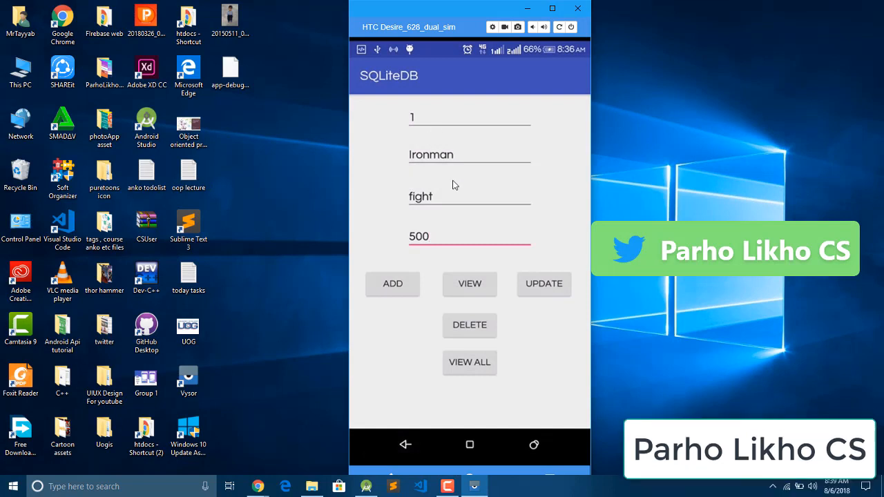
{"action": "left_click", "coordinate": [470, 236]}
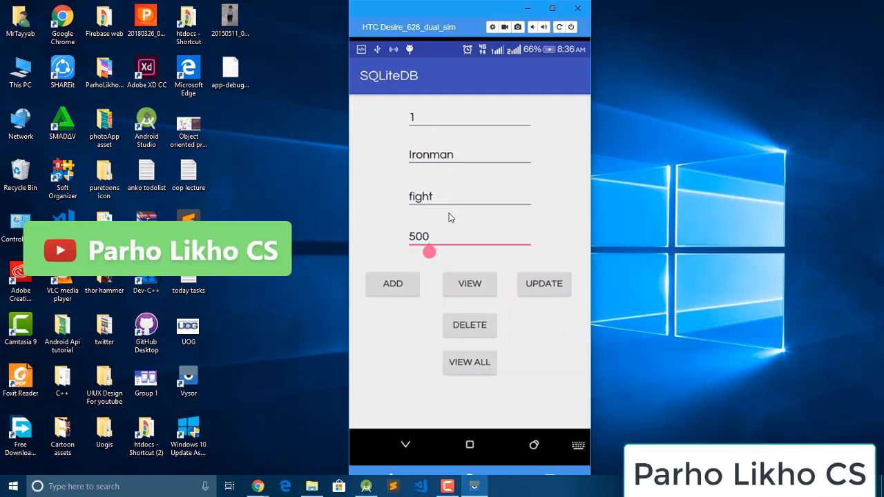
{"action": "left_click", "coordinate": [469, 236]}
{"action": "type", "text": "7"}
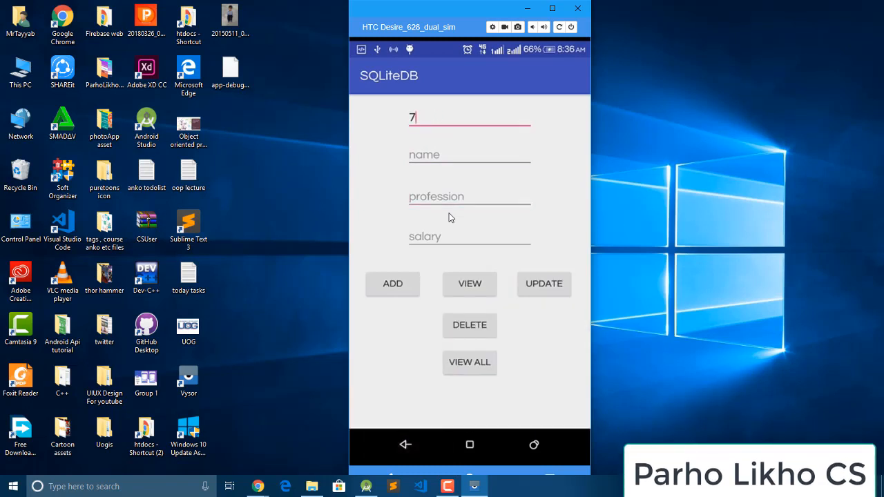
{"action": "left_click", "coordinate": [469, 325]}
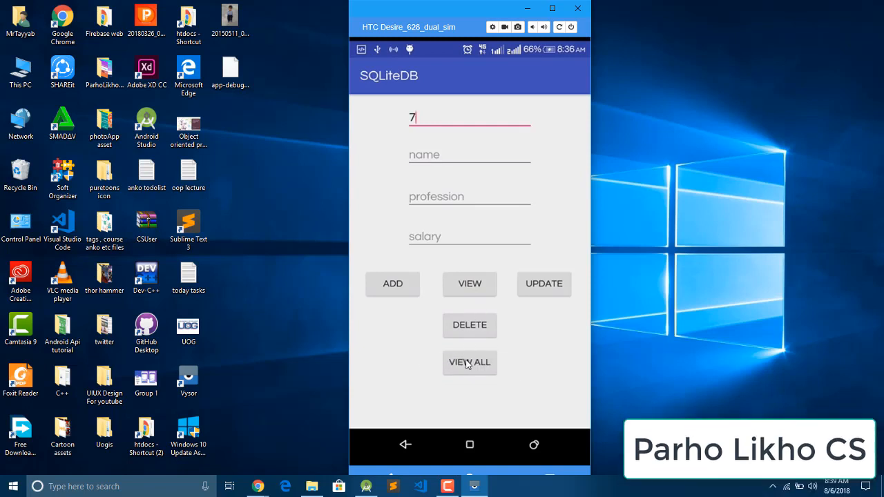
{"action": "left_click", "coordinate": [469, 361]}
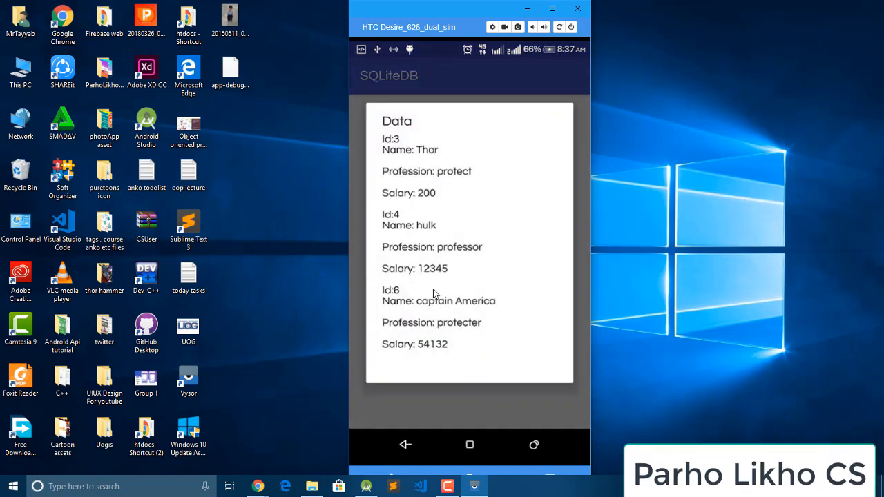
{"action": "mouse_move", "coordinate": [423, 417]}
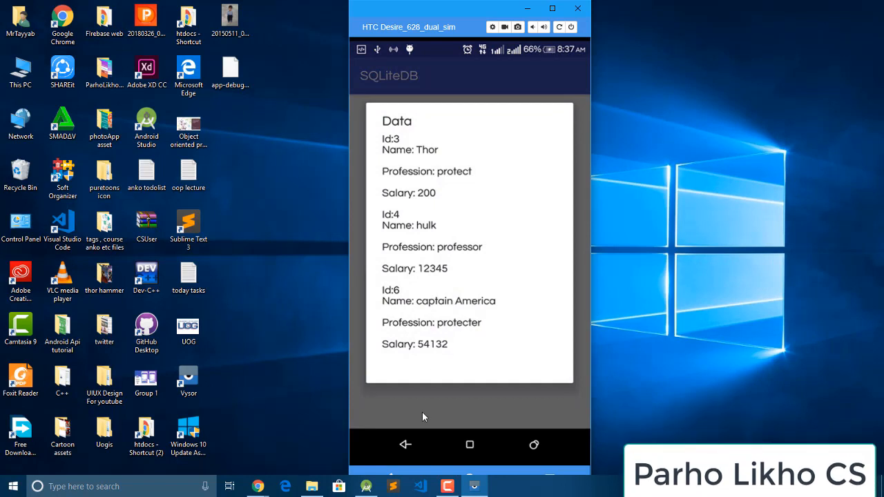
{"action": "mouse_move", "coordinate": [406, 404]}
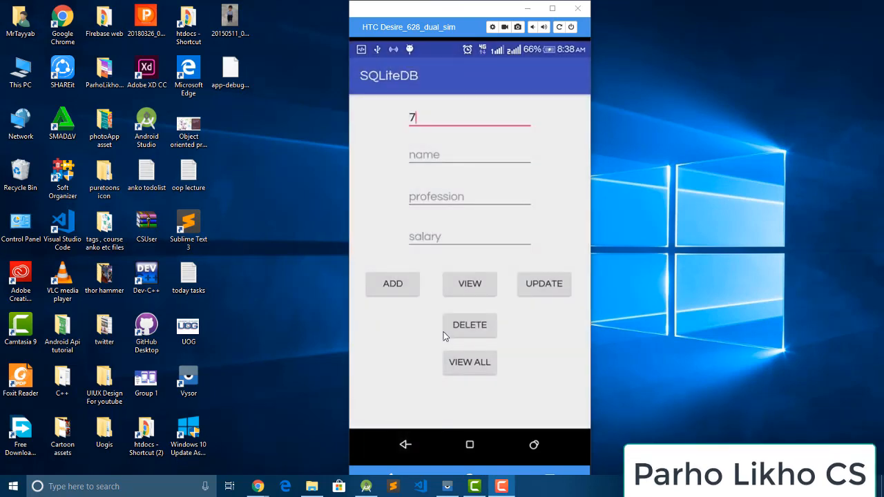
Reopen the SQLiteDB app and look up a record by id.
{"action": "left_click", "coordinate": [470, 117]}
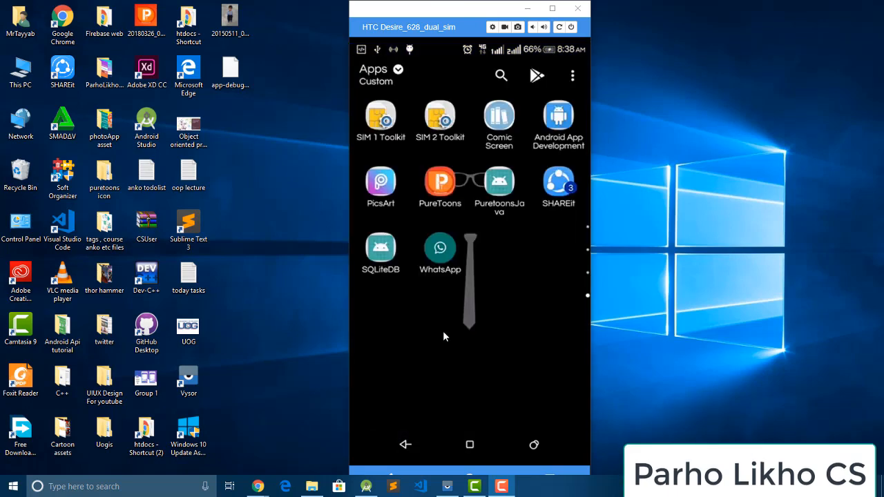
{"action": "left_click", "coordinate": [382, 248]}
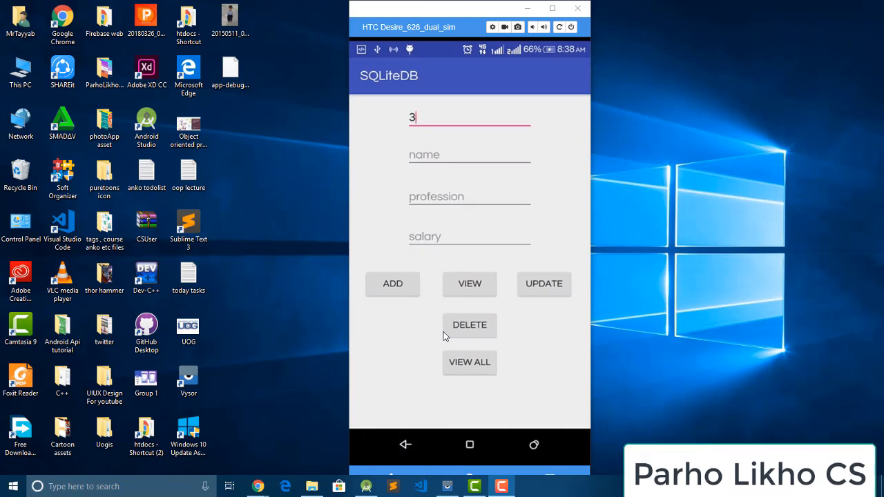
{"action": "left_click", "coordinate": [470, 283]}
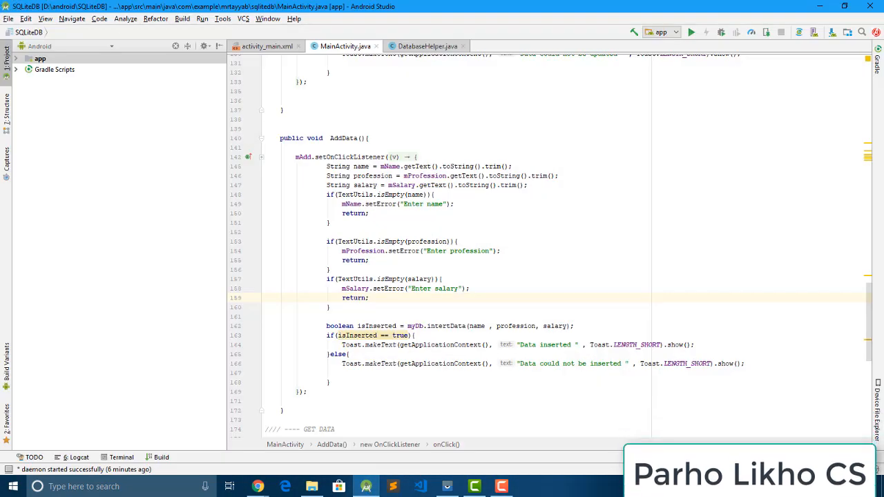
Close the current SQLiteDB Java project from the File menu.
{"action": "left_click", "coordinate": [8, 19]}
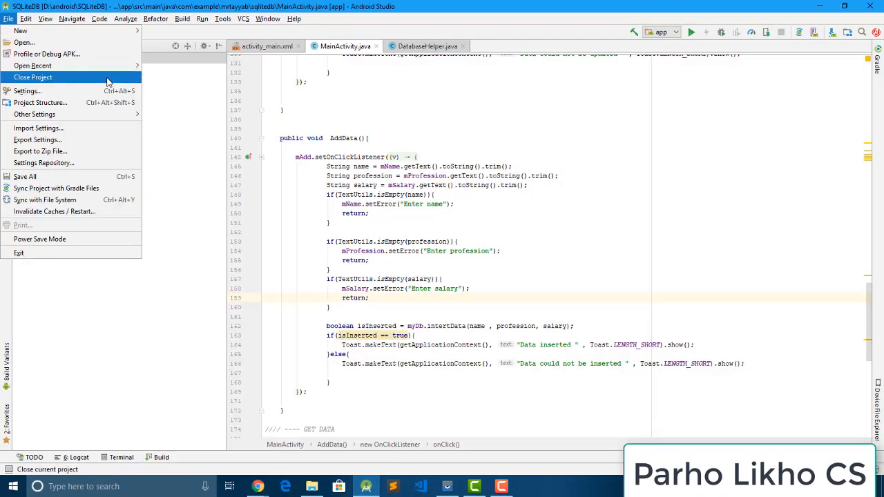
{"action": "left_click", "coordinate": [34, 78]}
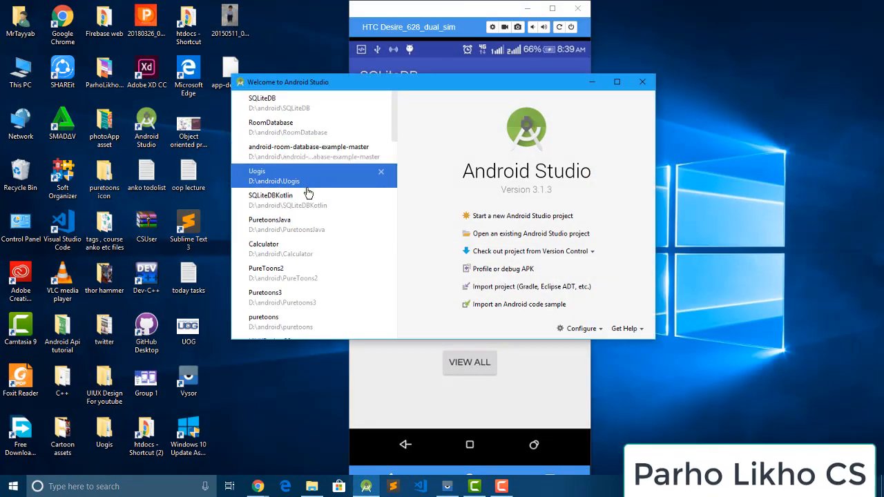
{"action": "mouse_move", "coordinate": [306, 201]}
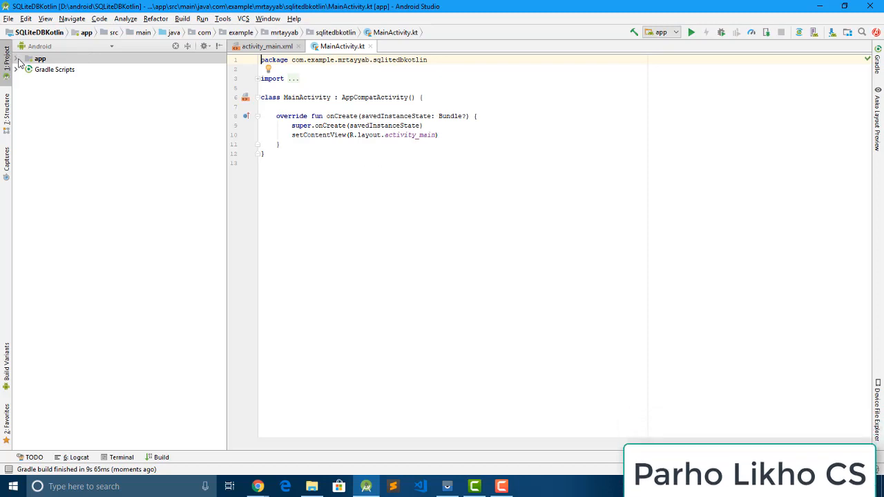
Expand the project tree through manifests, java and res down to the layout folder.
{"action": "left_click", "coordinate": [17, 58]}
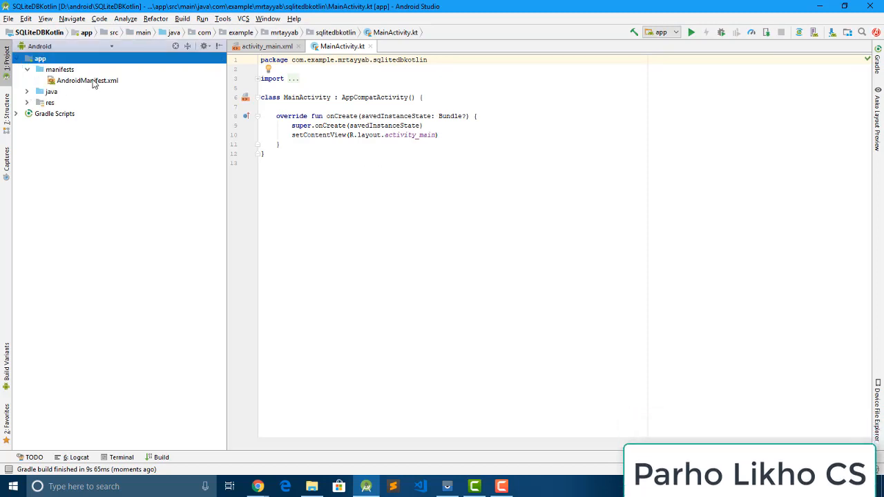
{"action": "double_click", "coordinate": [87, 80]}
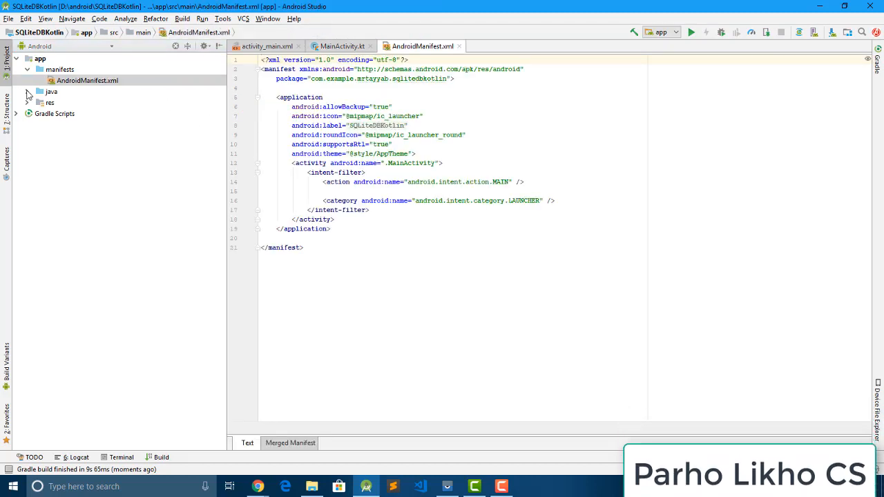
{"action": "left_click", "coordinate": [28, 91]}
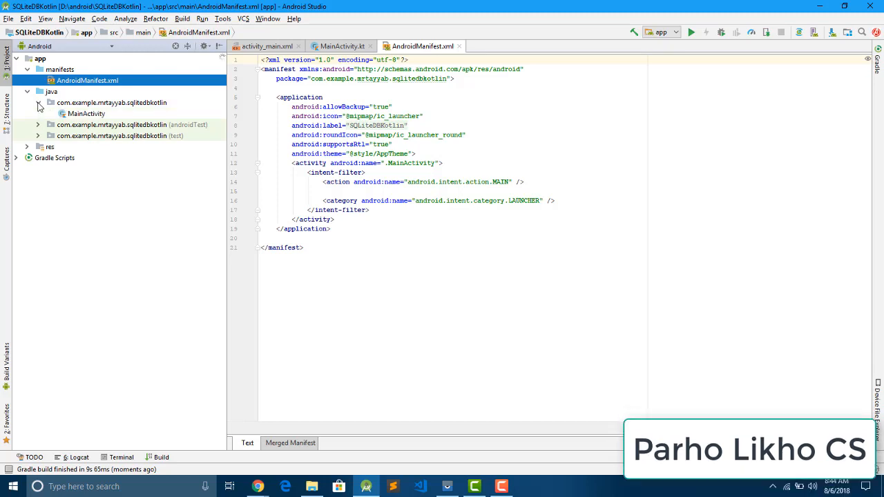
{"action": "left_click", "coordinate": [28, 146]}
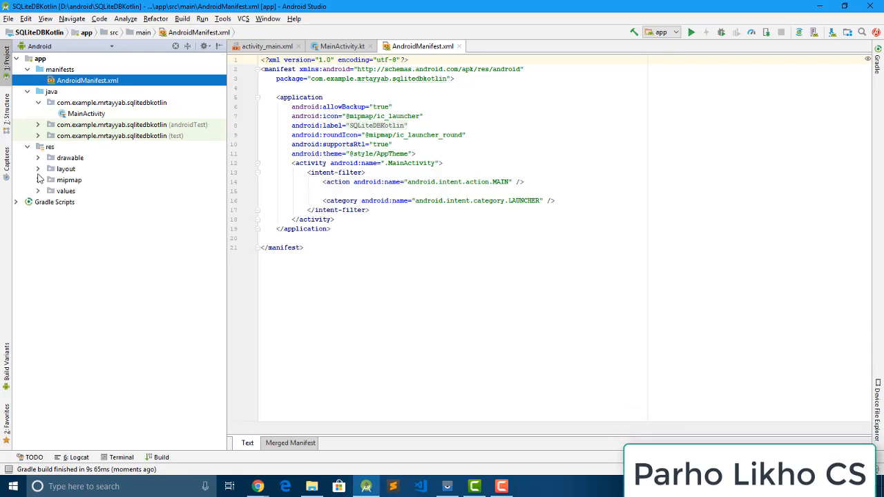
{"action": "left_click", "coordinate": [65, 169]}
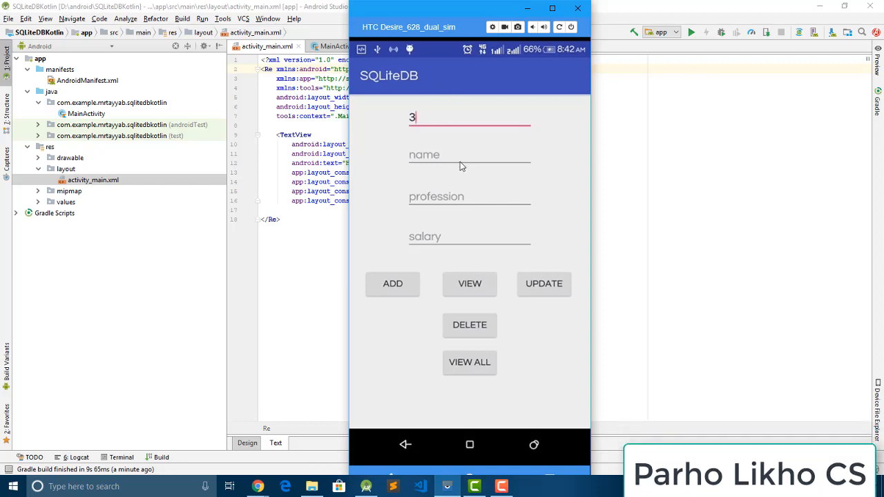
{"action": "mouse_move", "coordinate": [543, 301]}
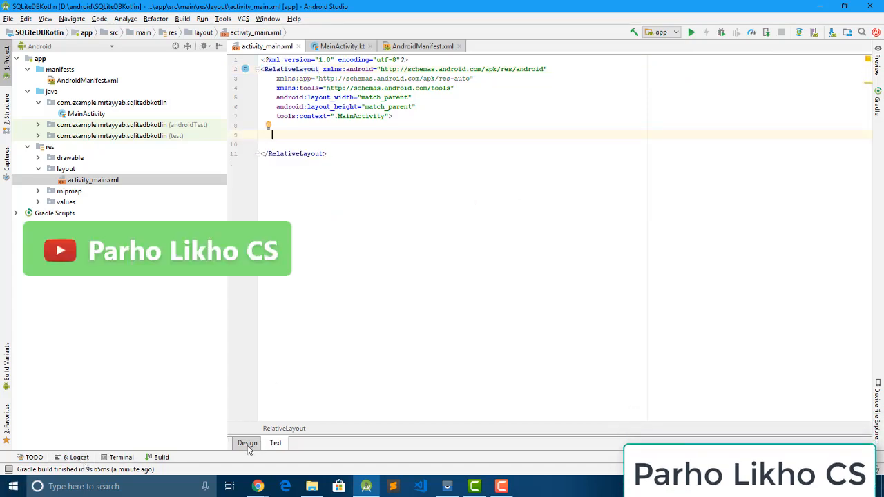
Switch to Design view, pick the Plain Text widget and show the design-only preview.
{"action": "left_click", "coordinate": [248, 442]}
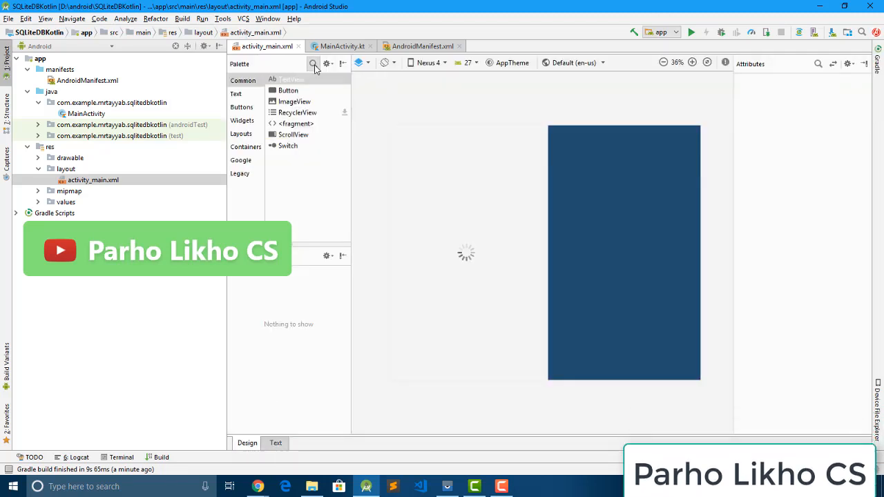
{"action": "left_click", "coordinate": [312, 63]}
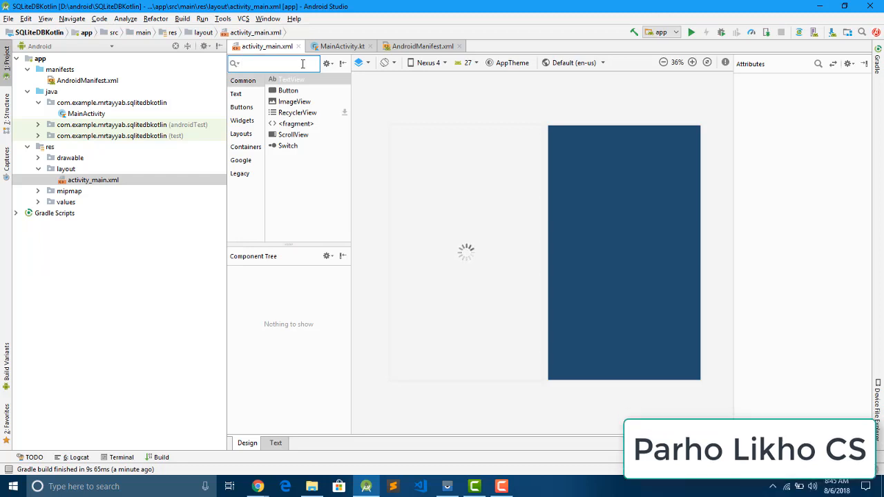
{"action": "left_click", "coordinate": [237, 94]}
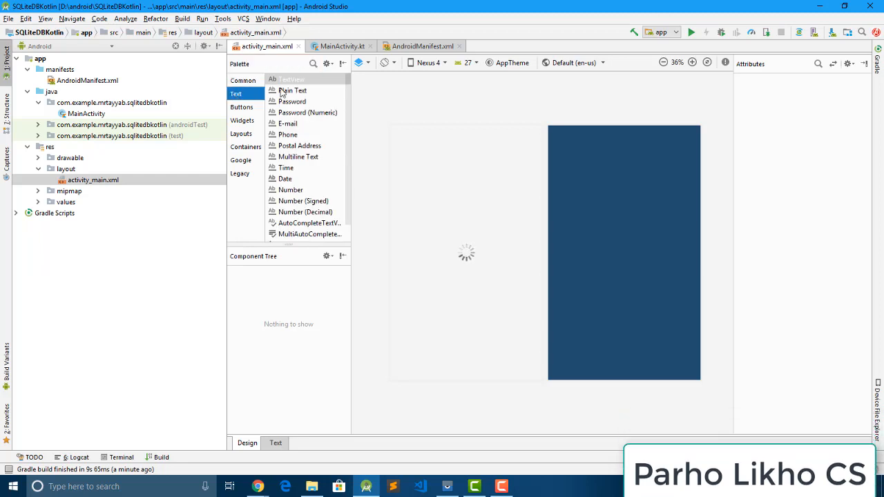
{"action": "left_click", "coordinate": [293, 90]}
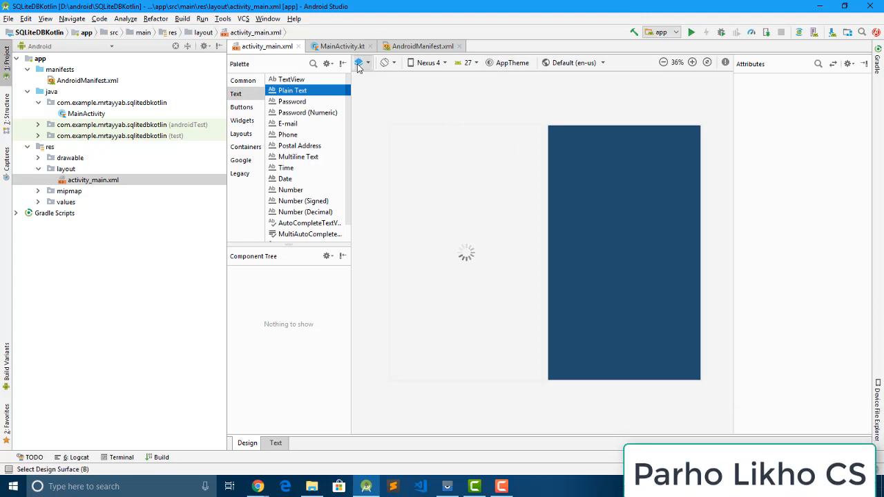
{"action": "left_click", "coordinate": [359, 63]}
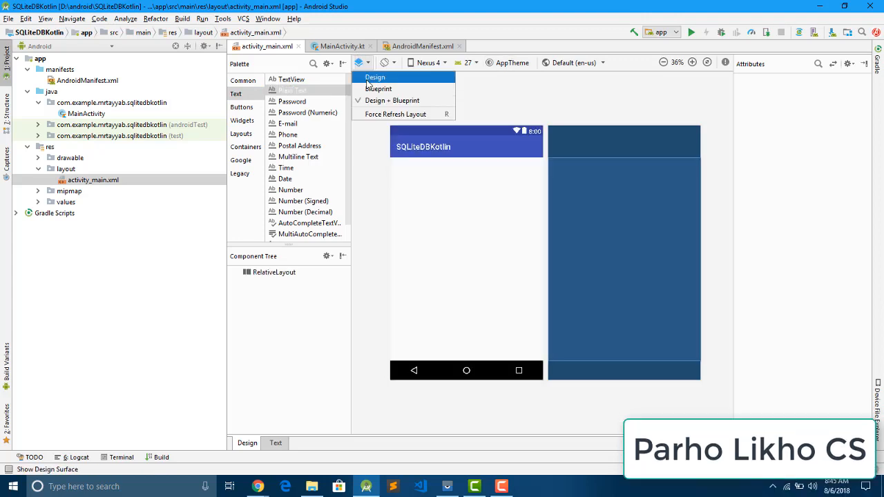
{"action": "left_click", "coordinate": [376, 77]}
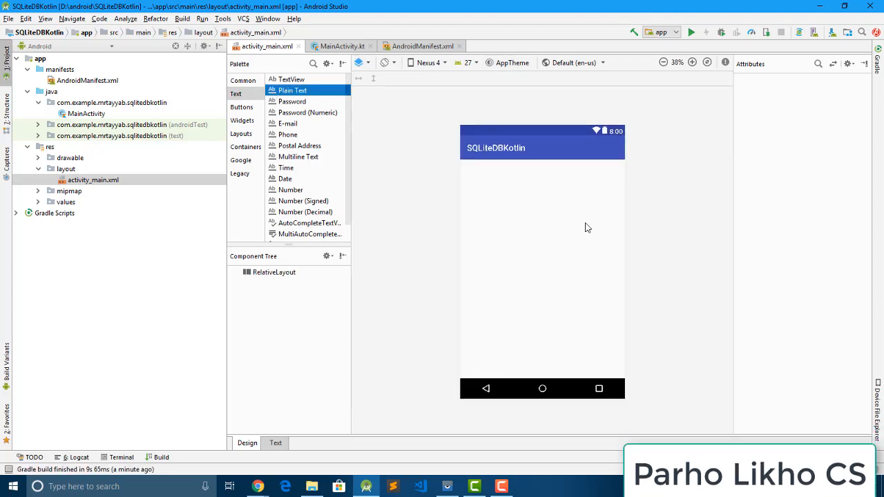
Drag plain text input fields onto the layout, stacked at the top centre.
{"action": "left_click_drag", "start_coordinate": [290, 91], "coordinate": [536, 183]}
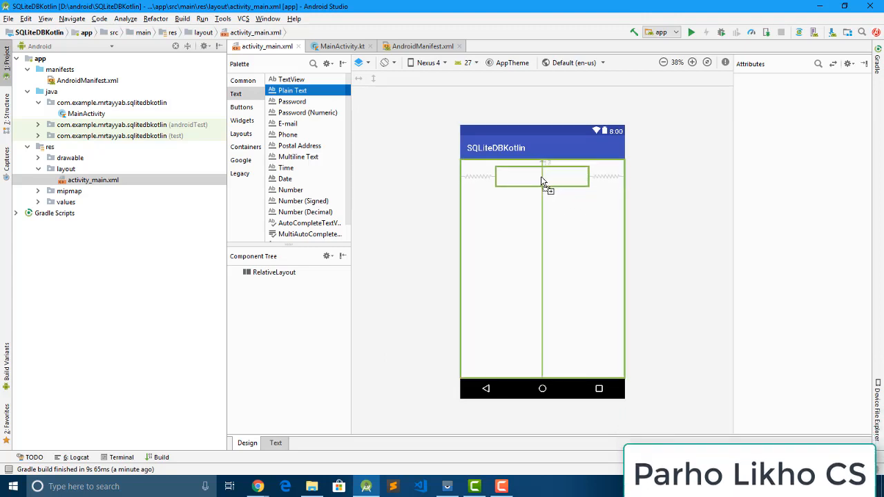
{"action": "left_click_drag", "start_coordinate": [292, 90], "coordinate": [542, 177]}
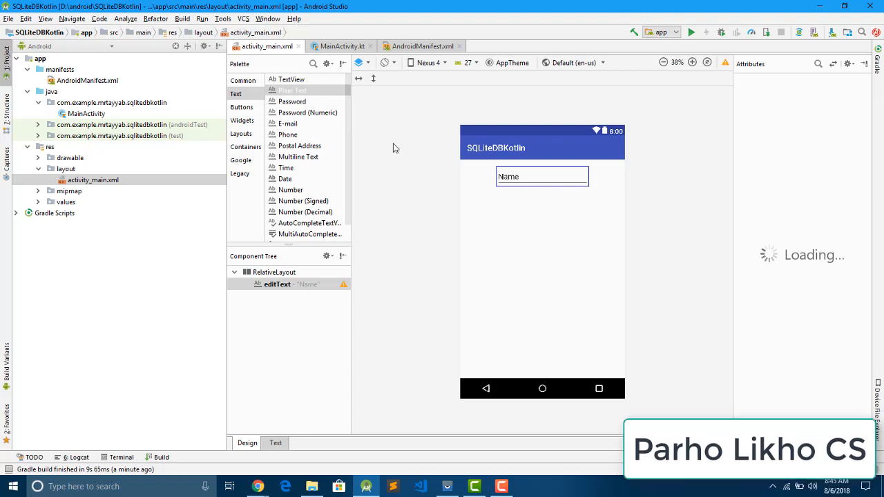
{"action": "left_click", "coordinate": [542, 177]}
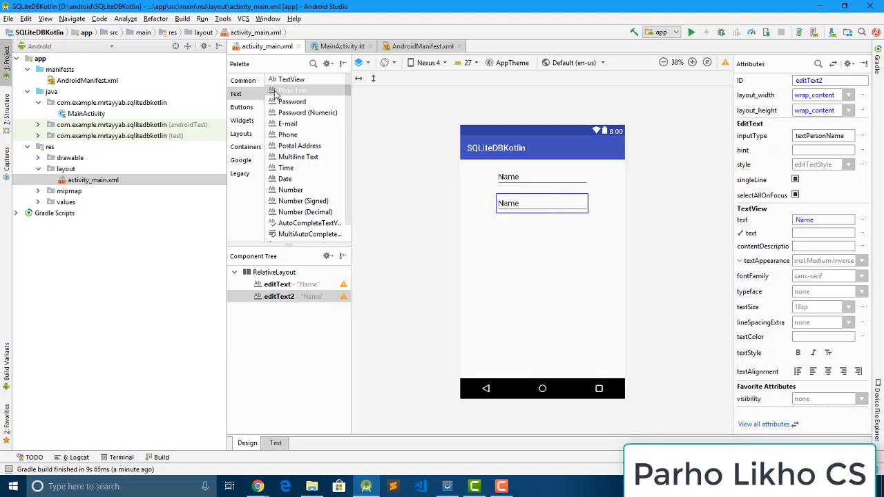
{"action": "left_click_drag", "start_coordinate": [542, 201], "coordinate": [541, 232]}
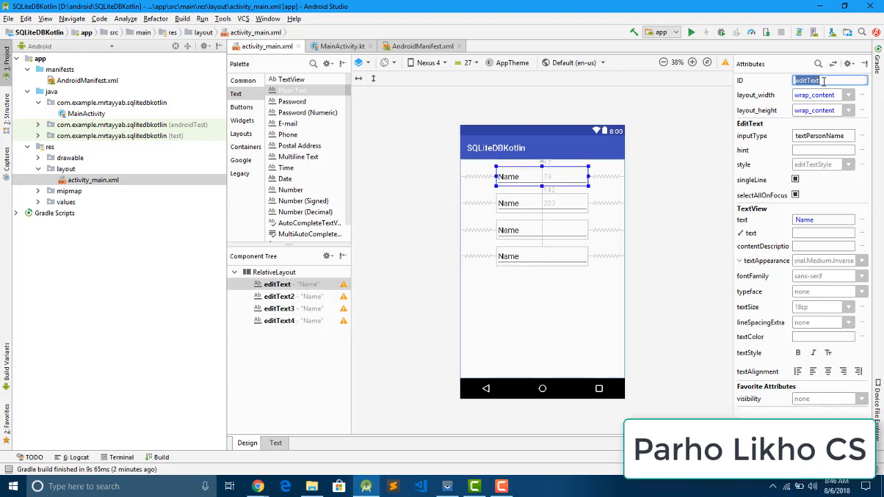
Rename the four EditTexts to myId, myName, myProfession and mySalary.
{"action": "type", "text": "myId"}
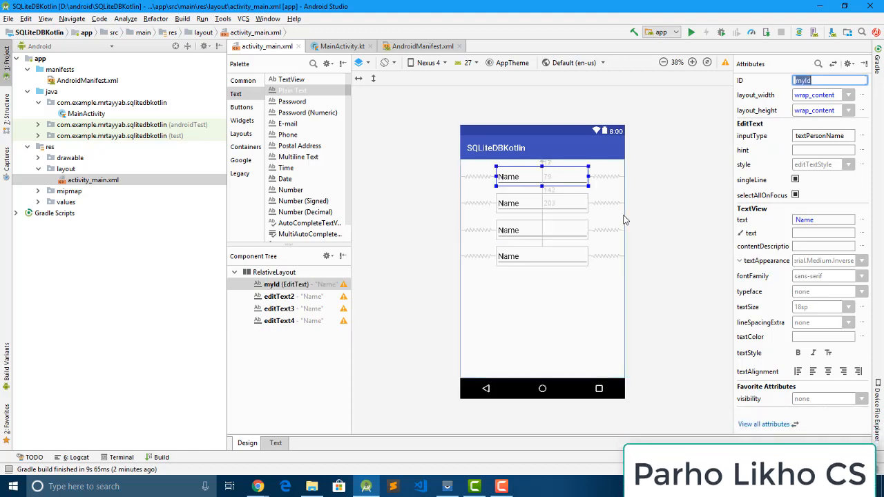
{"action": "left_click", "coordinate": [542, 202]}
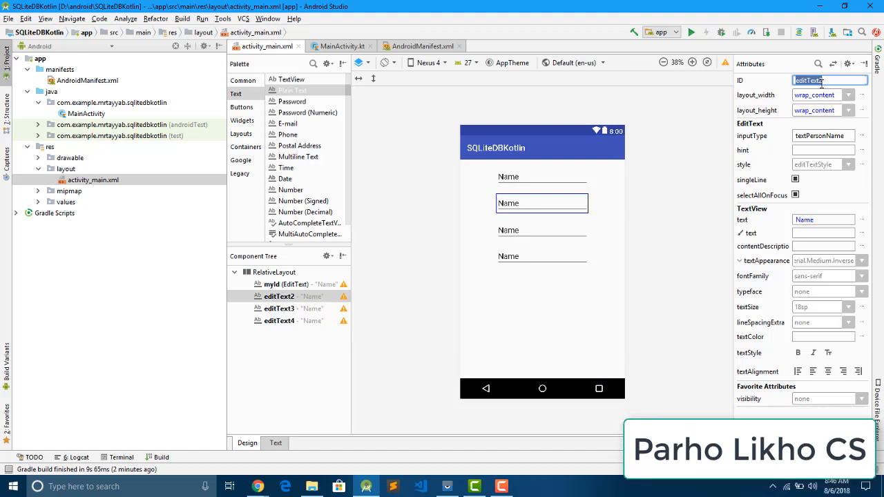
{"action": "type", "text": "myName"}
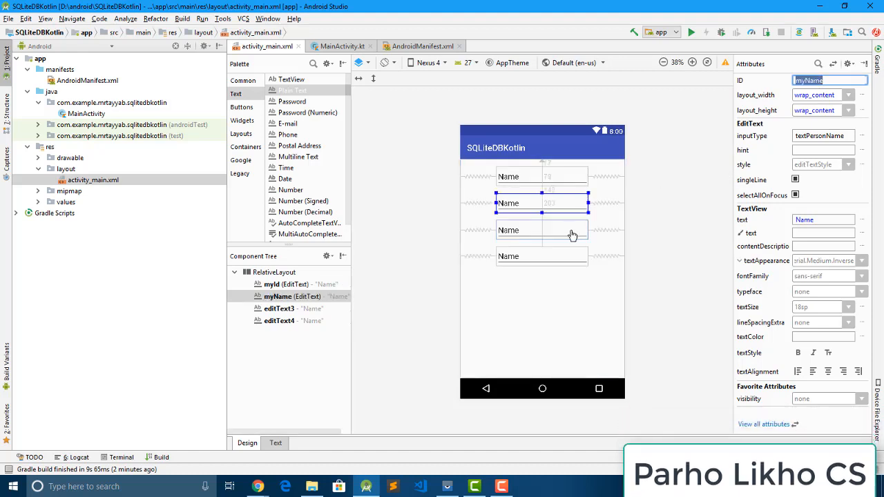
{"action": "left_click", "coordinate": [541, 229]}
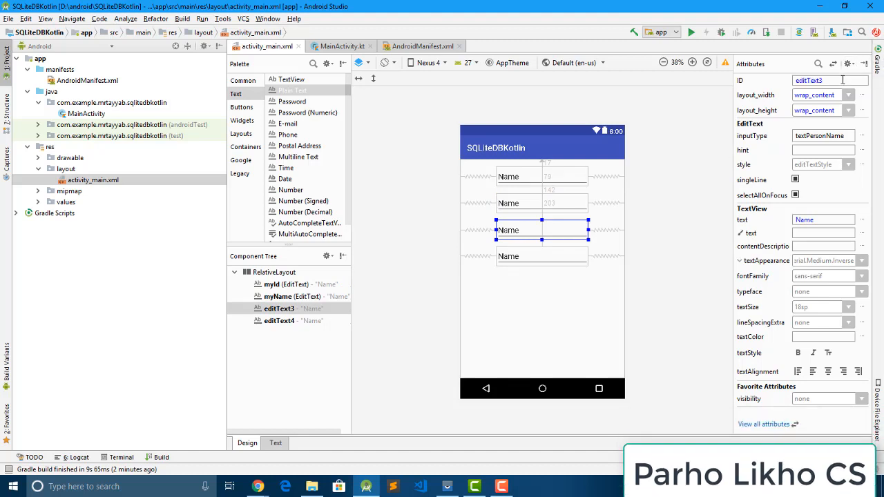
{"action": "type", "text": "myPr"}
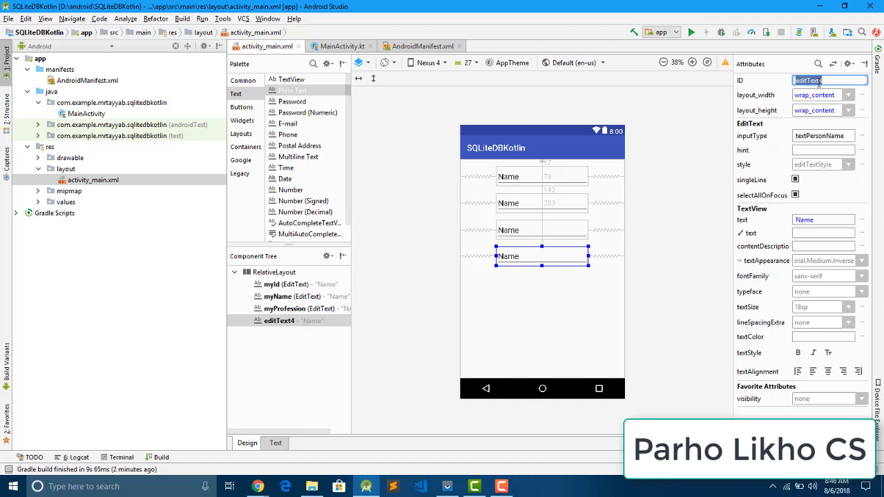
{"action": "type", "text": "myId"}
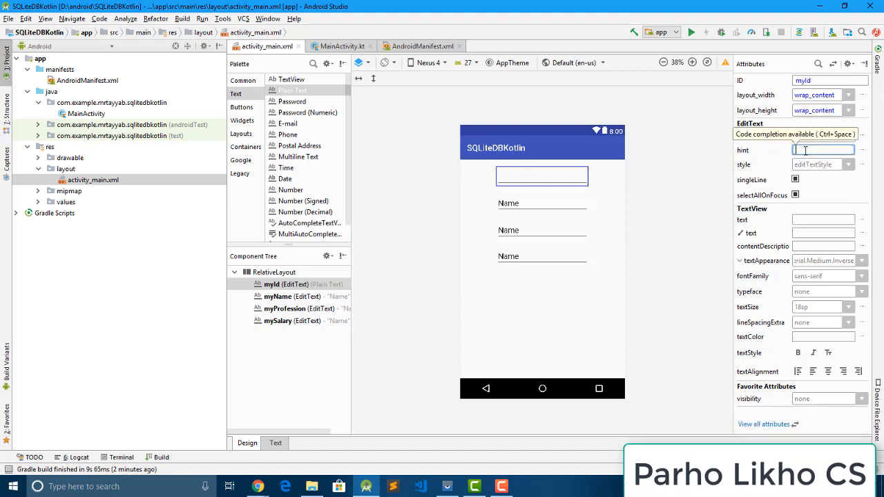
Give the first two fields the hints id and Name.
{"action": "type", "text": "id"}
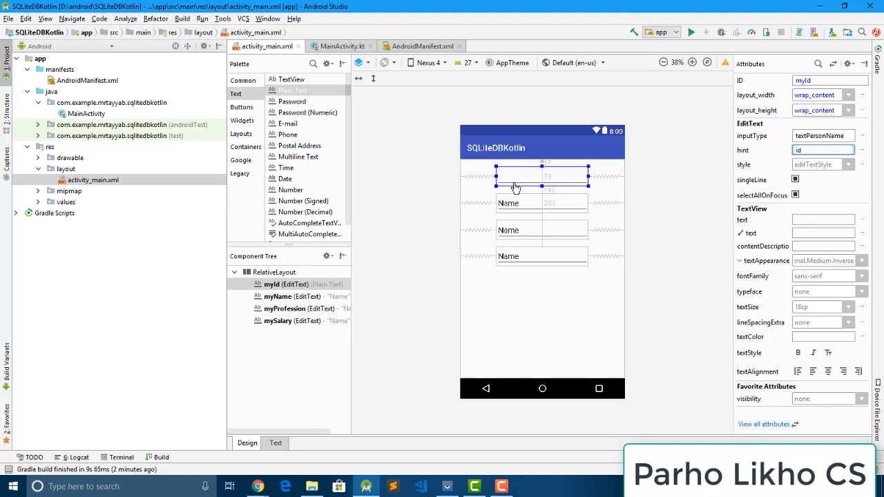
{"action": "left_click", "coordinate": [542, 201]}
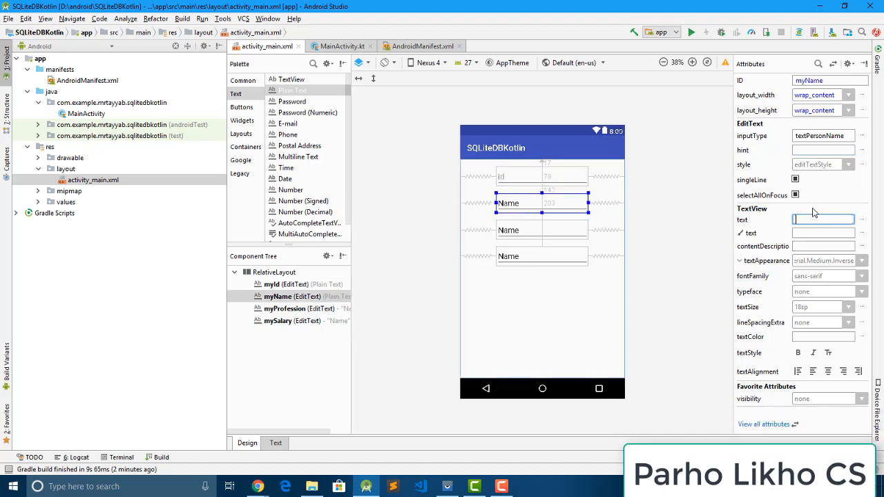
{"action": "left_click", "coordinate": [822, 149]}
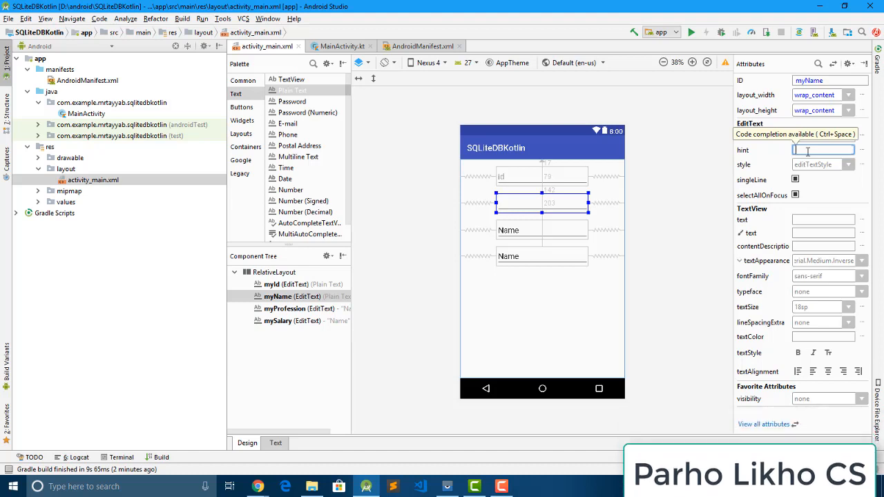
{"action": "type", "text": "Name"}
{"action": "type", "text": "profession"}
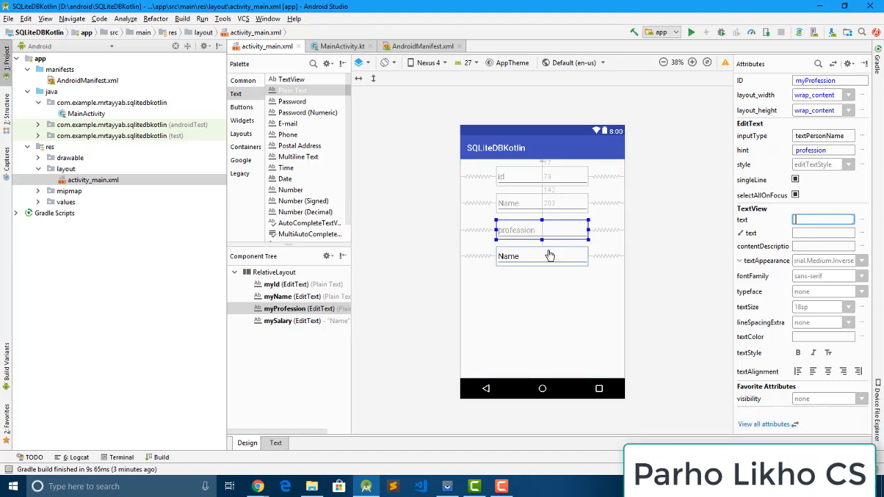
Clear the salary field's text and give it the hint salary.
{"action": "left_click", "coordinate": [541, 256]}
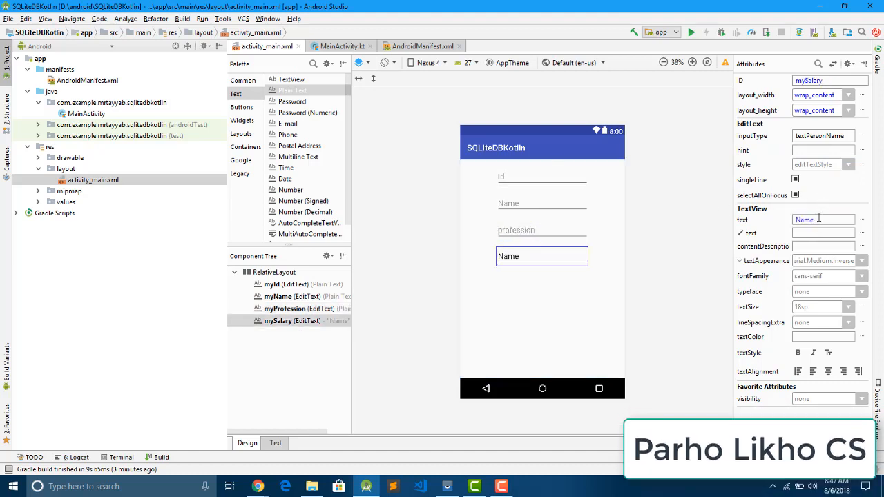
{"action": "left_click", "coordinate": [823, 218]}
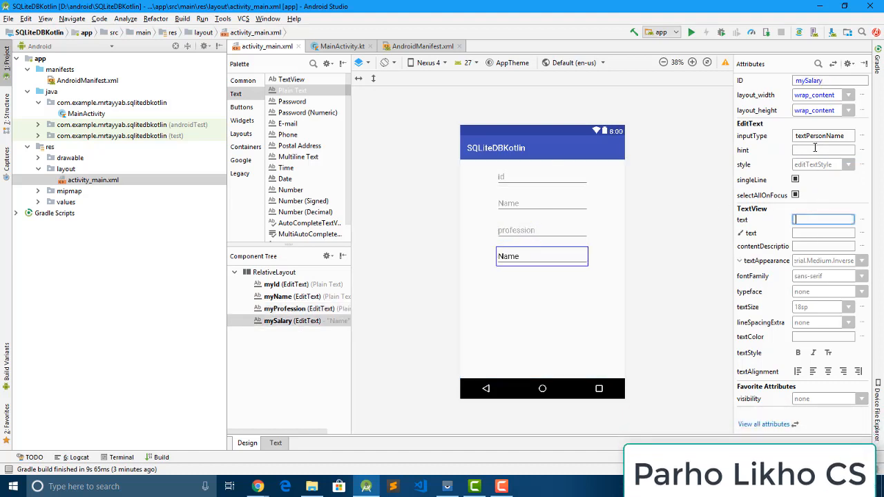
{"action": "type", "text": "salary"}
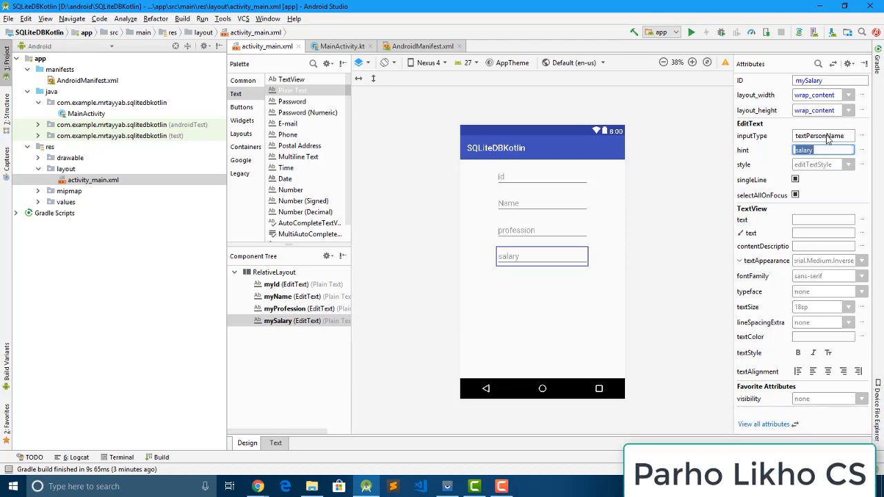
Set inputType to number for both the mySalary and myId fields.
{"action": "left_click", "coordinate": [823, 135]}
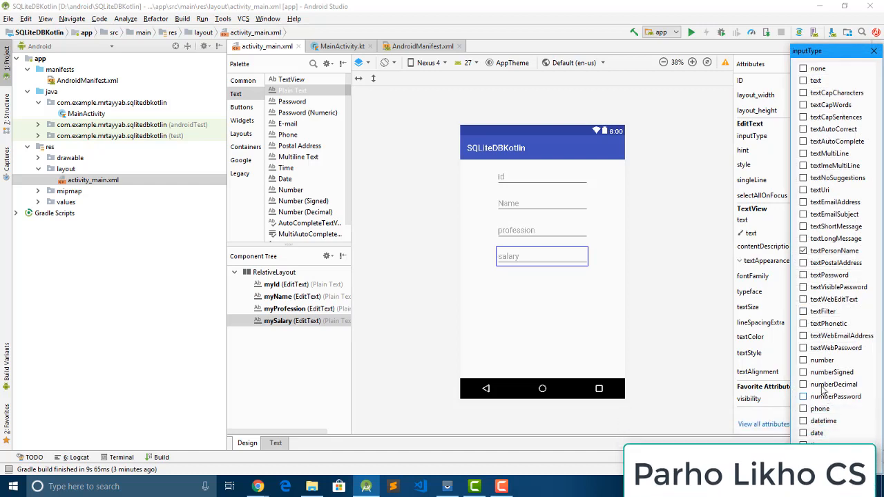
{"action": "left_click", "coordinate": [804, 359]}
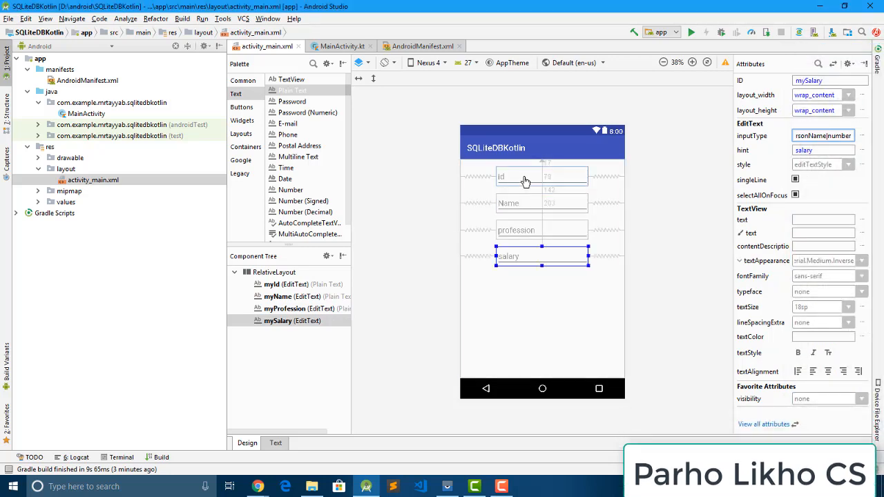
{"action": "left_click", "coordinate": [542, 177]}
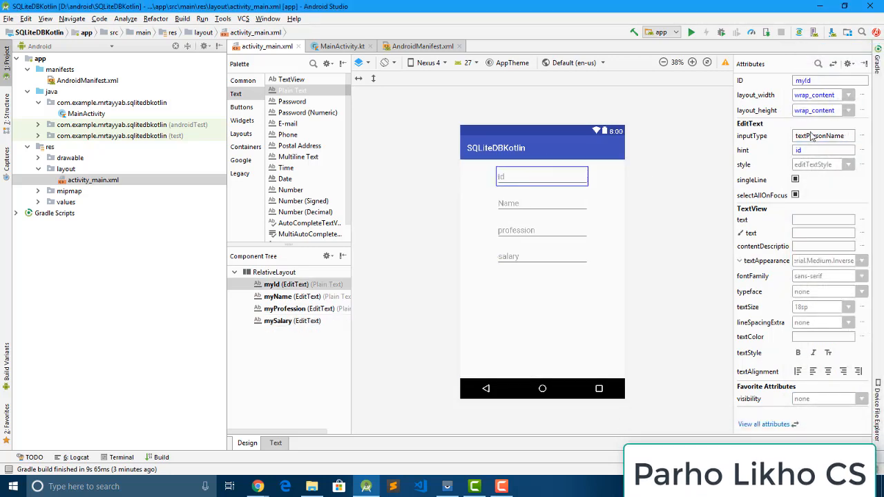
{"action": "left_click", "coordinate": [823, 136]}
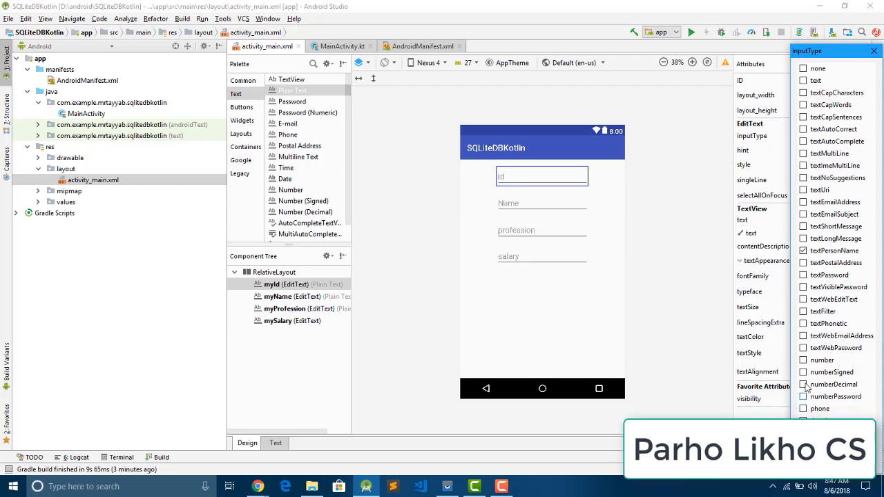
{"action": "left_click", "coordinate": [804, 360]}
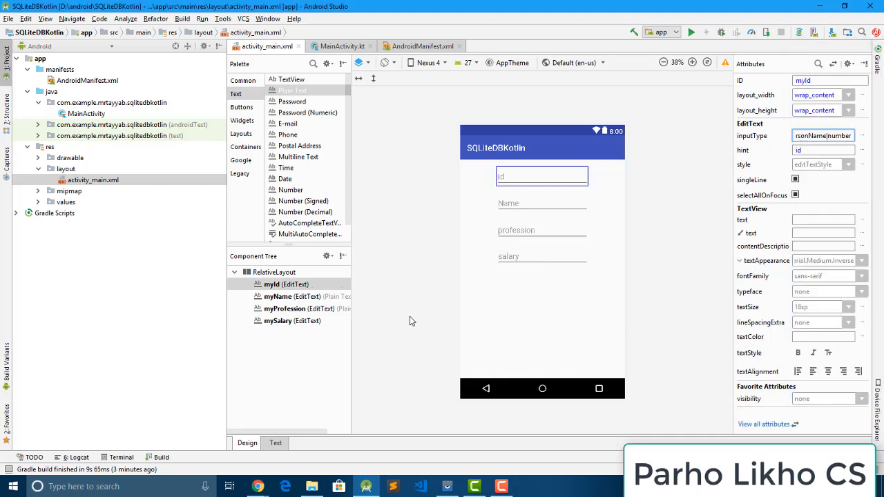
{"action": "mouse_move", "coordinate": [276, 77]}
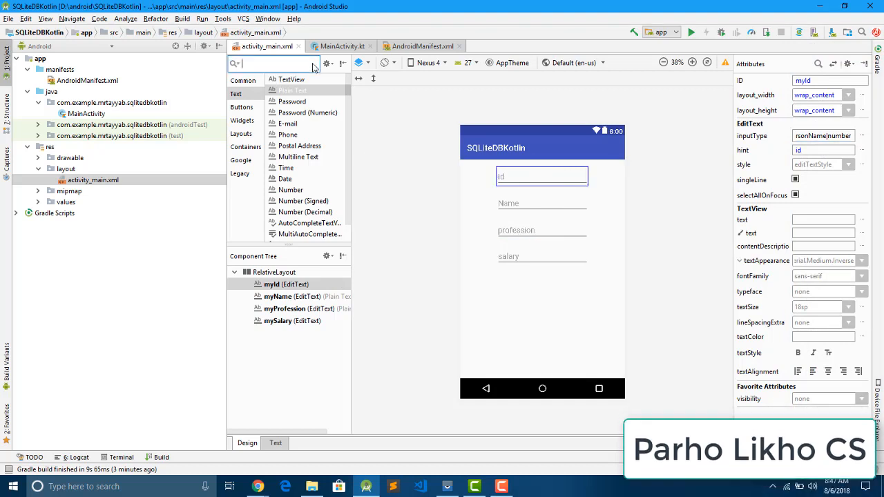
Search the Palette for Button and place five buttons in two rows under the fields.
{"action": "type", "text": "butt"}
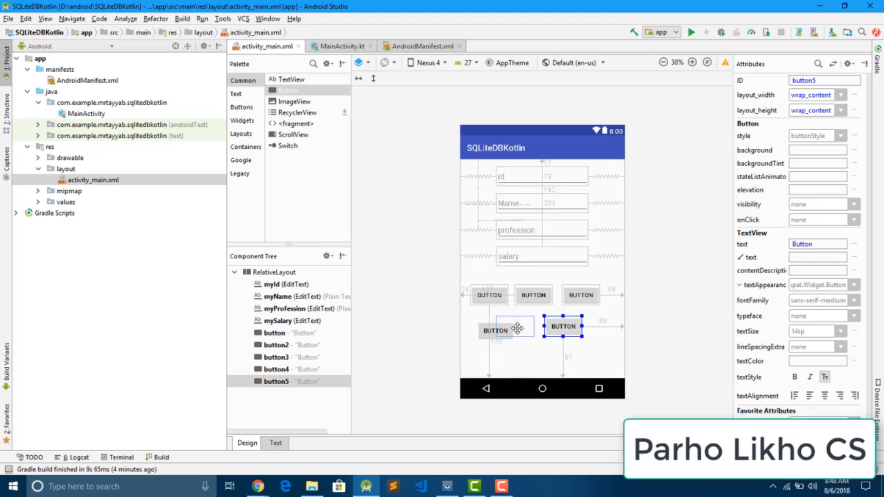
{"action": "left_click", "coordinate": [514, 325]}
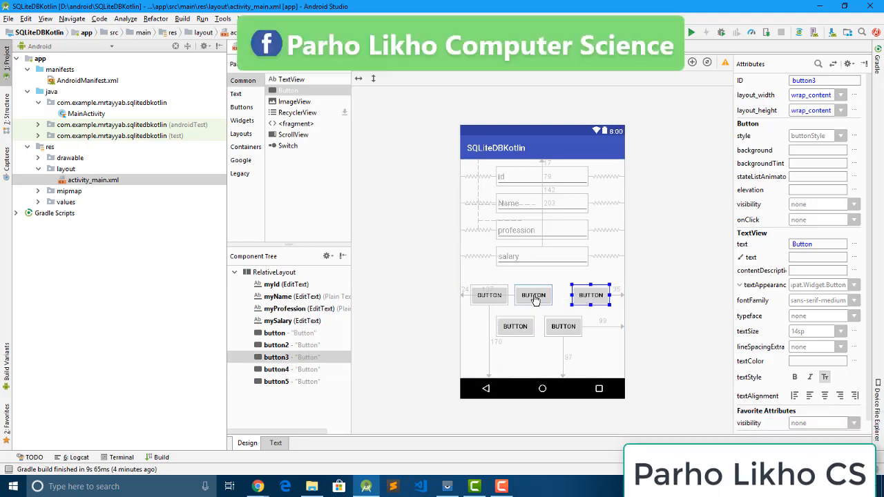
Label the top-row buttons Add, View and Update.
{"action": "left_click", "coordinate": [541, 296]}
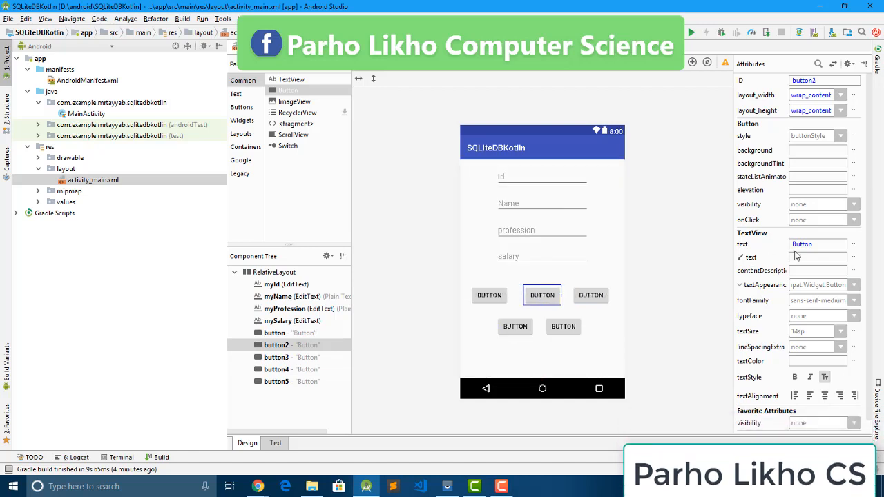
{"action": "left_click", "coordinate": [818, 244]}
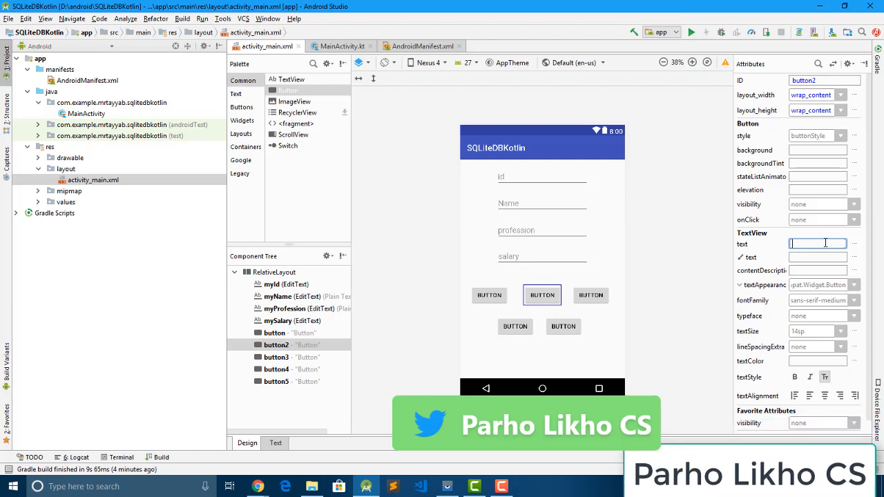
{"action": "type", "text": "View"}
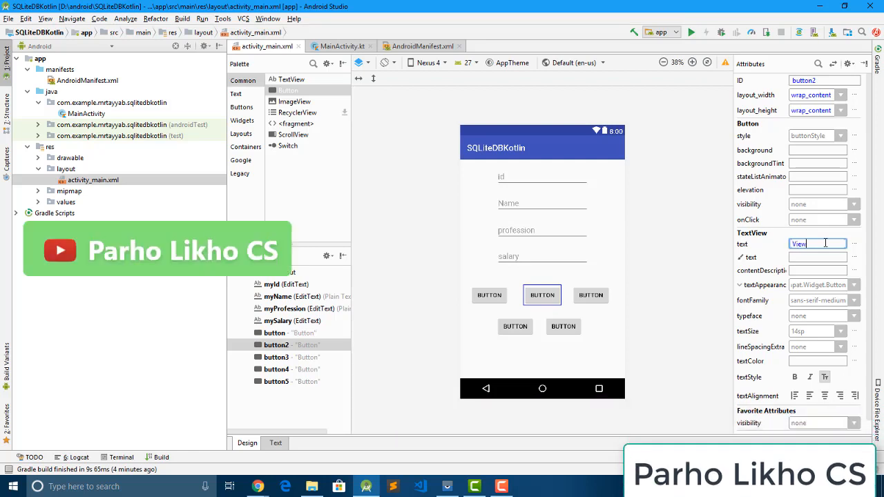
{"action": "type", "text": "View"}
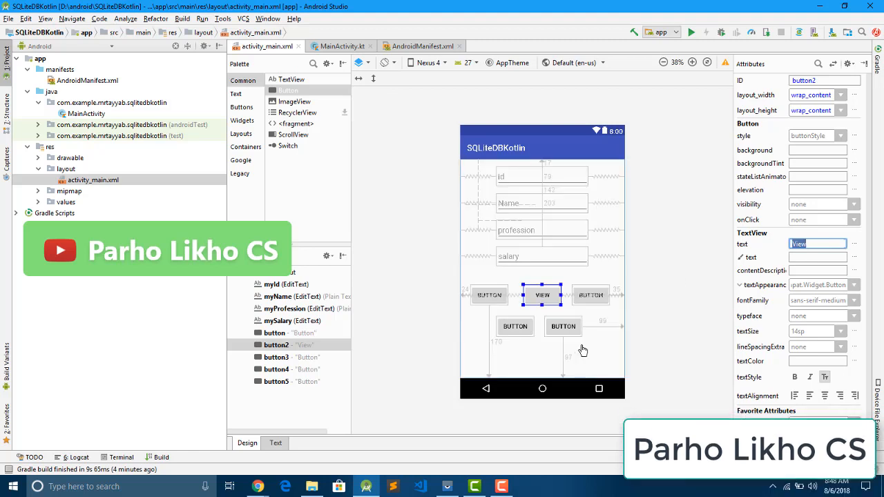
{"action": "left_click", "coordinate": [591, 295]}
{"action": "type", "text": "Update"}
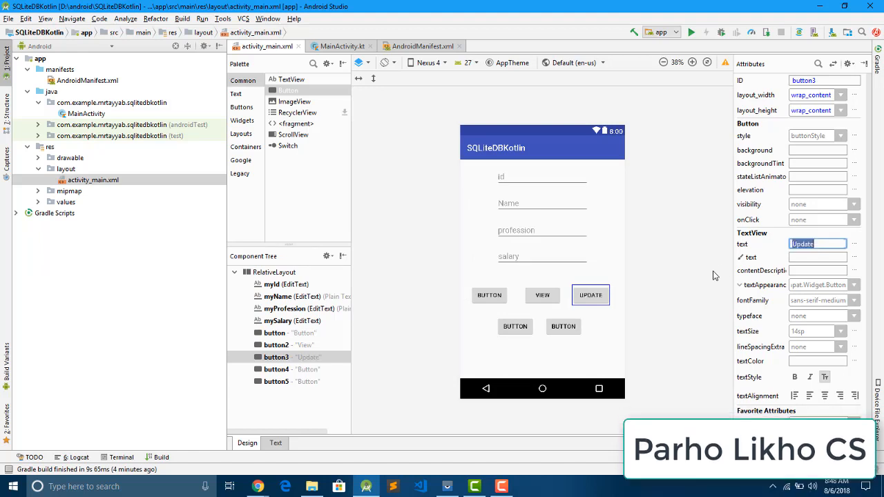
{"action": "left_click", "coordinate": [489, 296]}
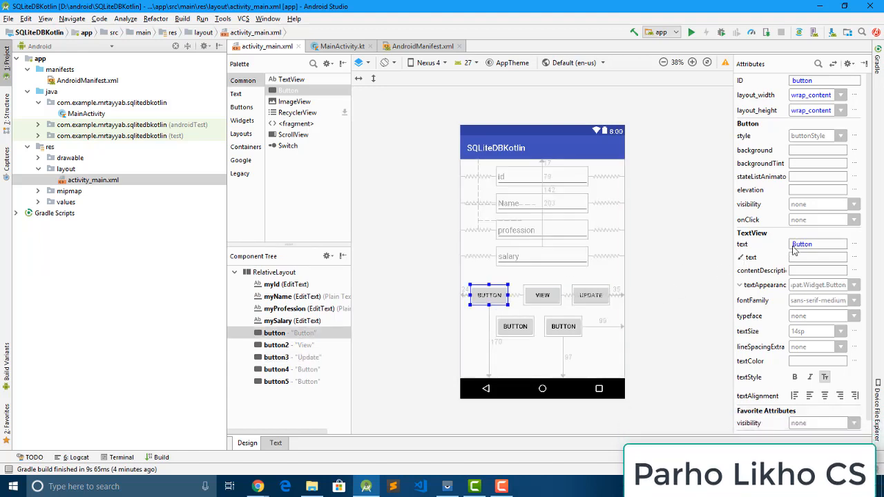
{"action": "type", "text": "Add"}
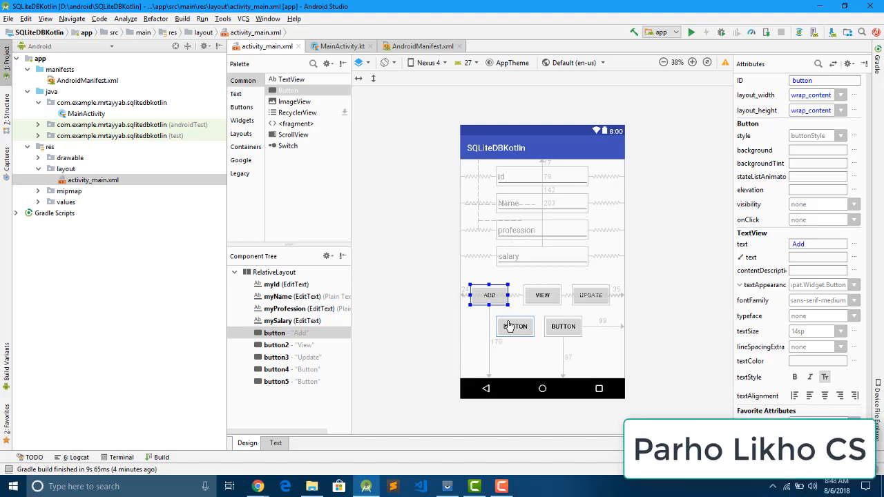
Label the bottom-row buttons Delete and View All.
{"action": "left_click", "coordinate": [514, 326]}
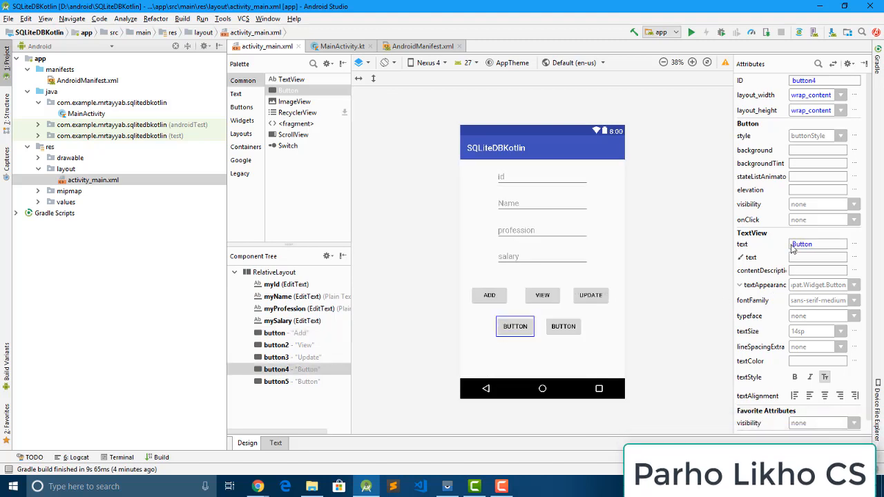
{"action": "left_click", "coordinate": [818, 243]}
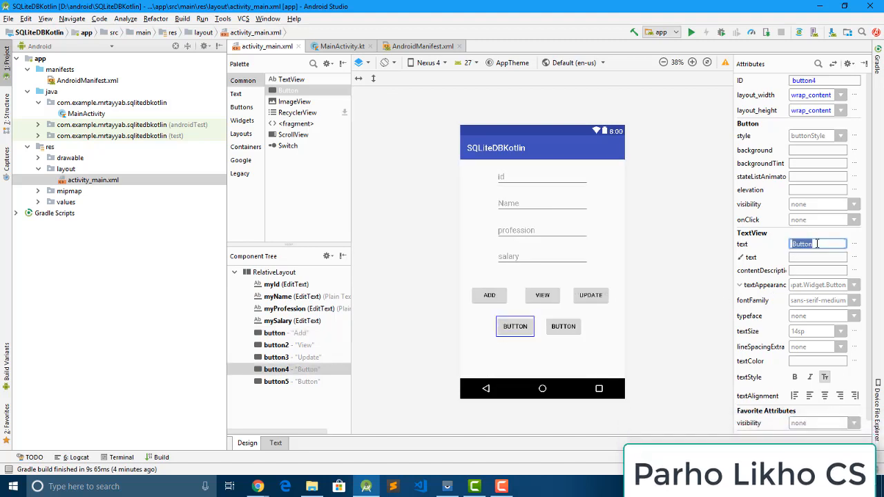
{"action": "type", "text": "Del"}
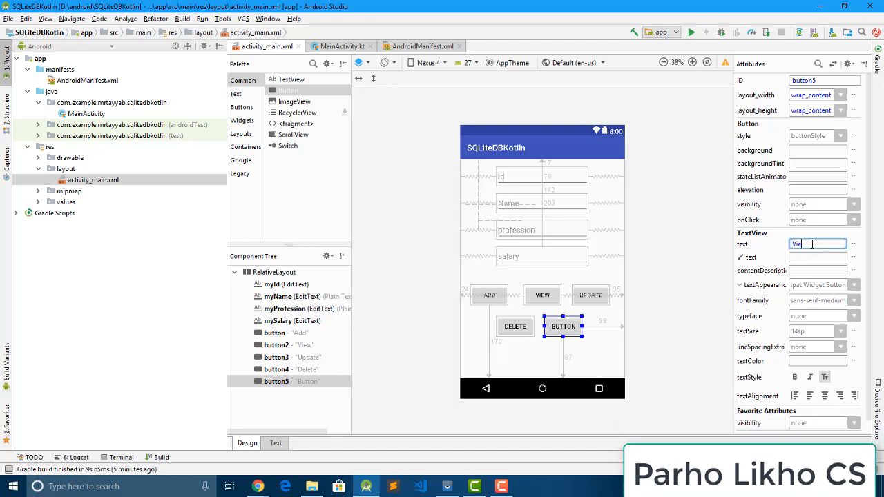
{"action": "type", "text": "View All"}
{"action": "left_click", "coordinate": [825, 80]}
{"action": "type", "text": "myAddBtn"}
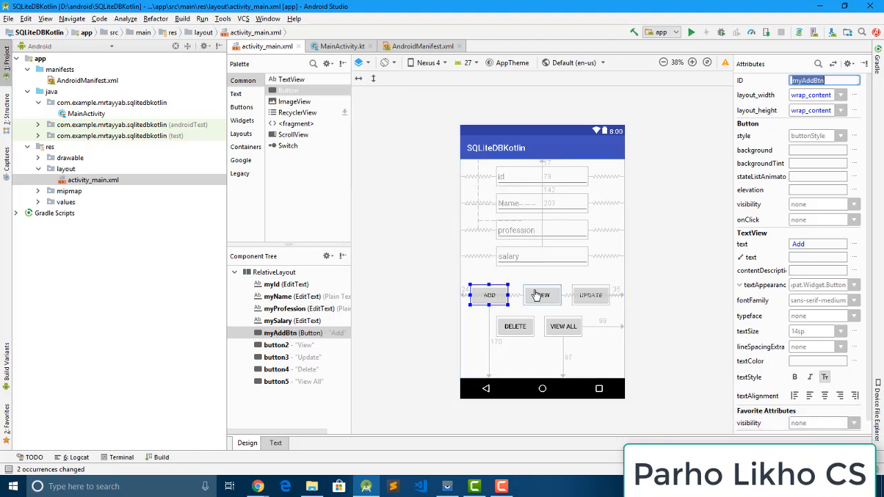
Give the View button its new id starting with 'my' and confirm it.
{"action": "left_click", "coordinate": [542, 296]}
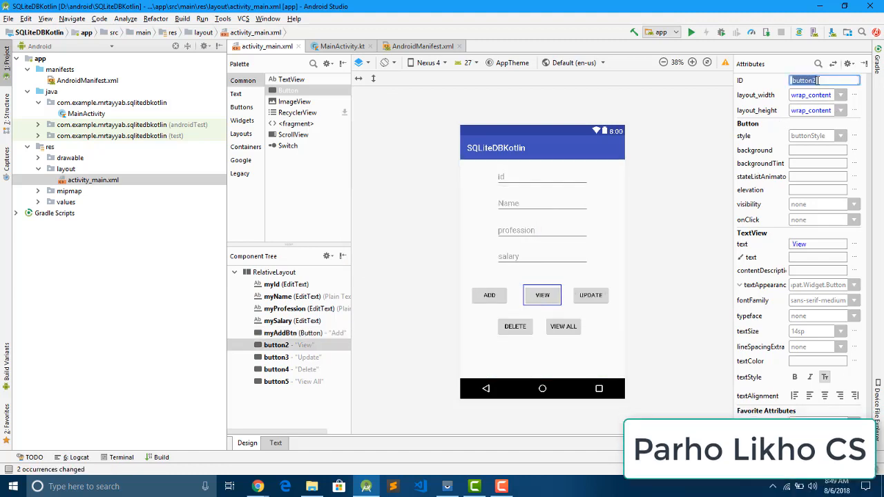
{"action": "type", "text": "myViewBtn"}
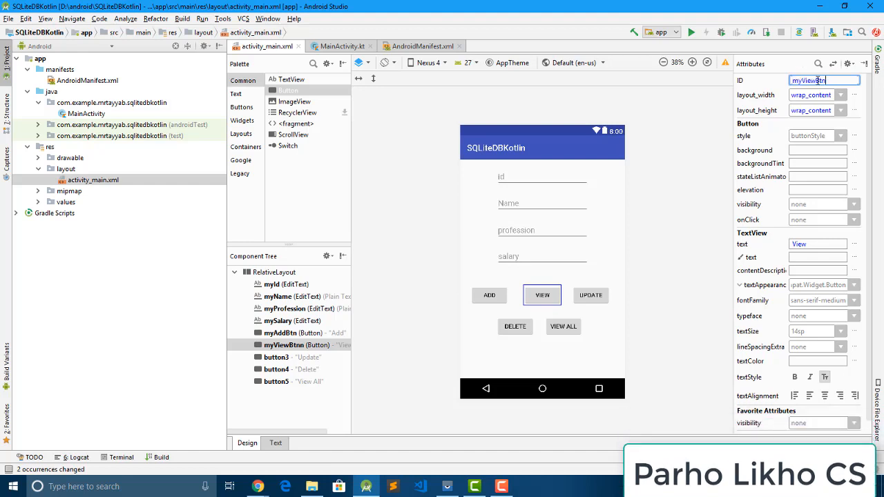
{"action": "left_click", "coordinate": [541, 295]}
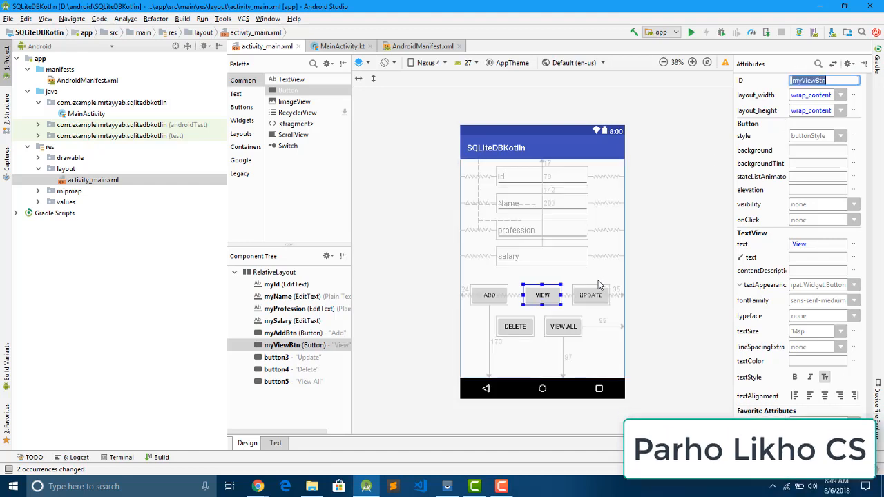
Rename the Update button's id to myUpdateBtn.
{"action": "left_click", "coordinate": [592, 296]}
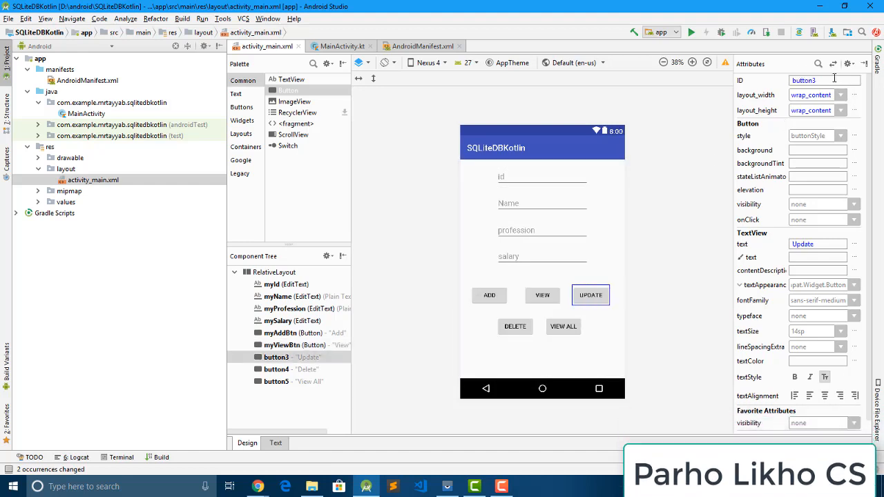
{"action": "type", "text": "my"}
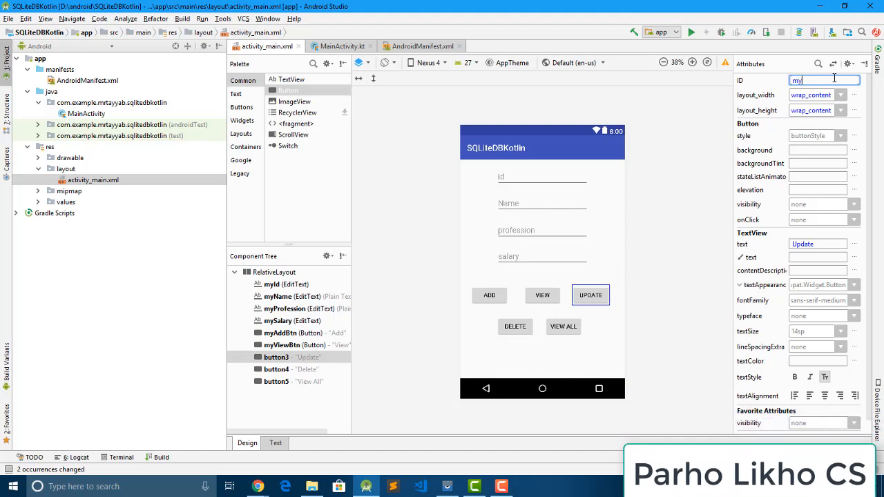
{"action": "type", "text": "U"}
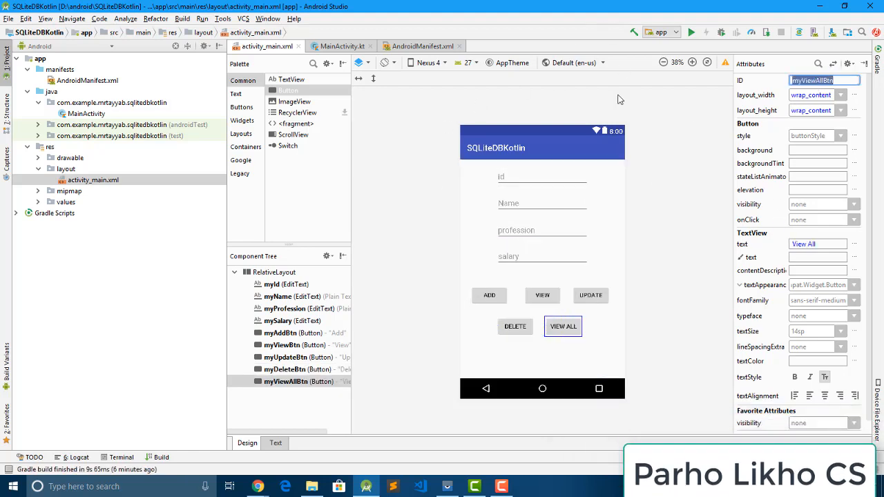
{"action": "mouse_move", "coordinate": [625, 210]}
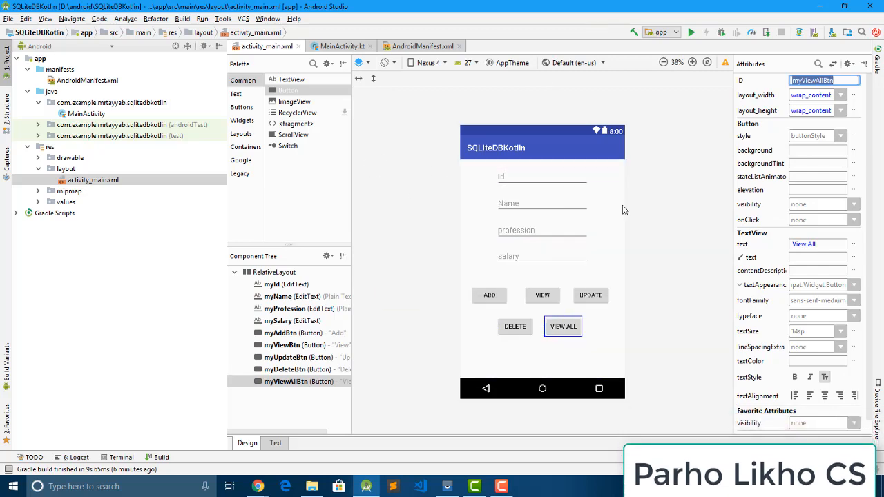
In MainActivity.kt, begin lateinit var declarations of type Button and import the Button class.
{"action": "left_click", "coordinate": [340, 46]}
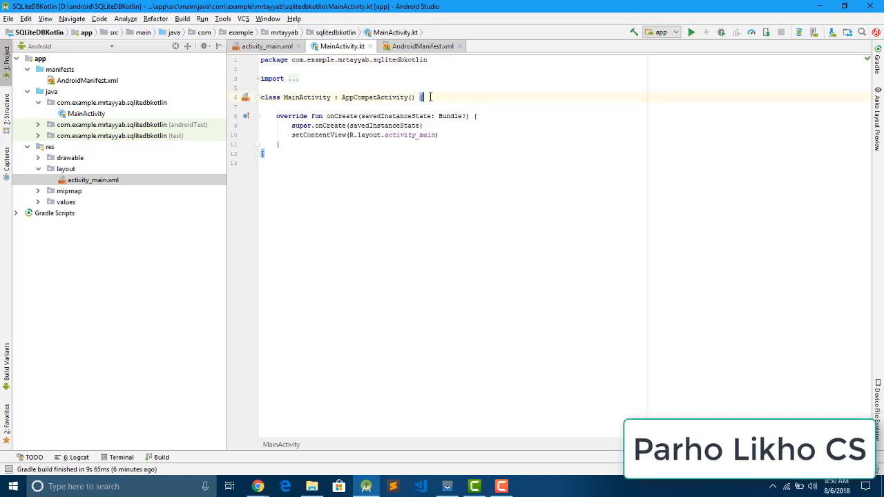
{"action": "type", "text": "late"}
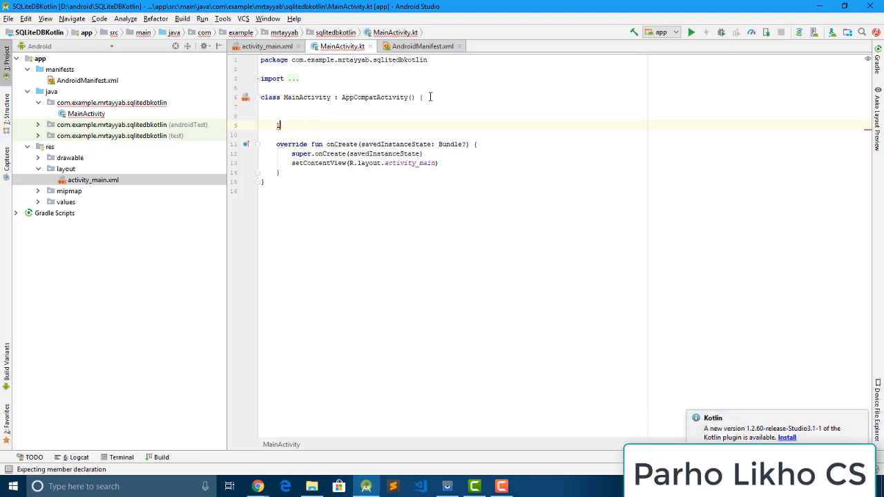
{"action": "type", "text": "lateinit var"}
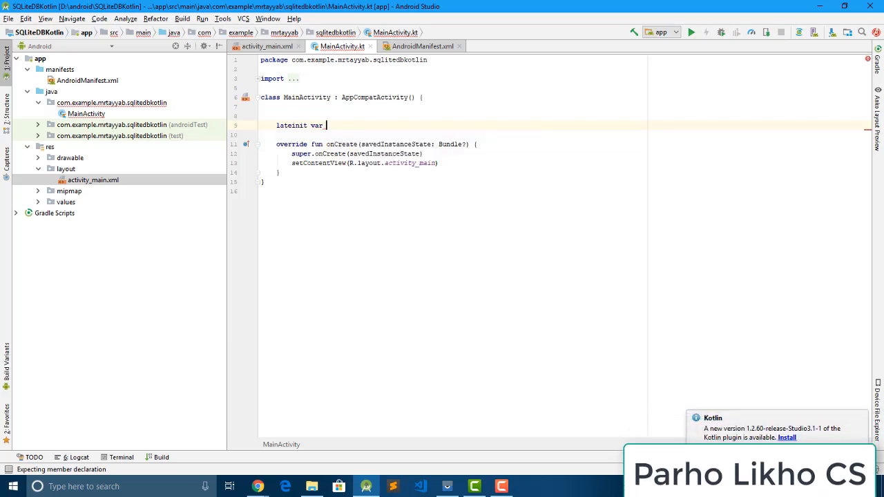
{"action": "type", "text": "Button:"}
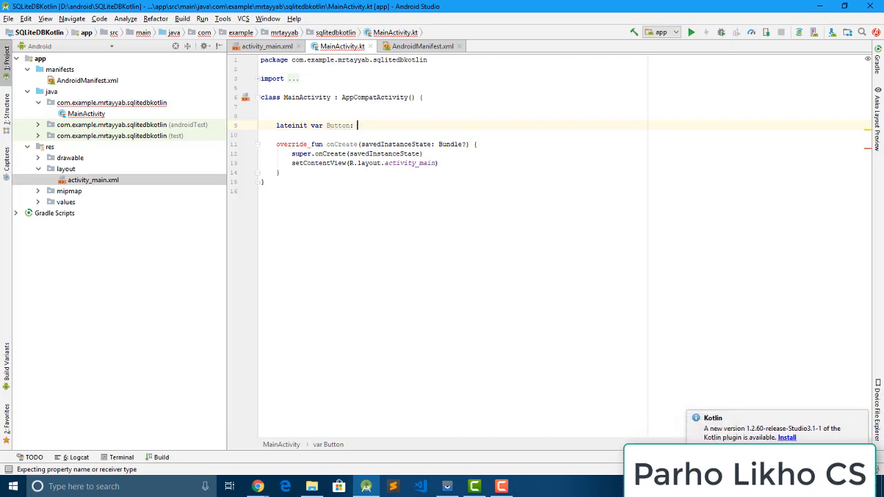
{"action": "type", "text": "Button"}
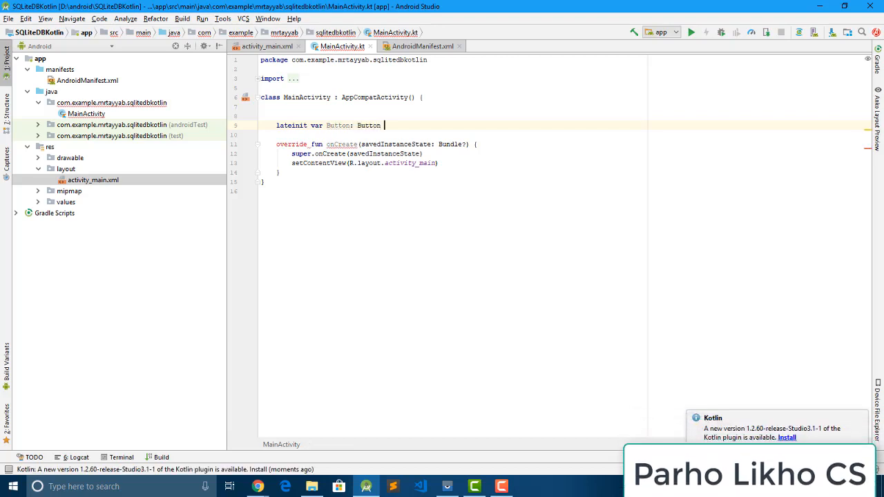
{"action": "key", "text": "enter"}
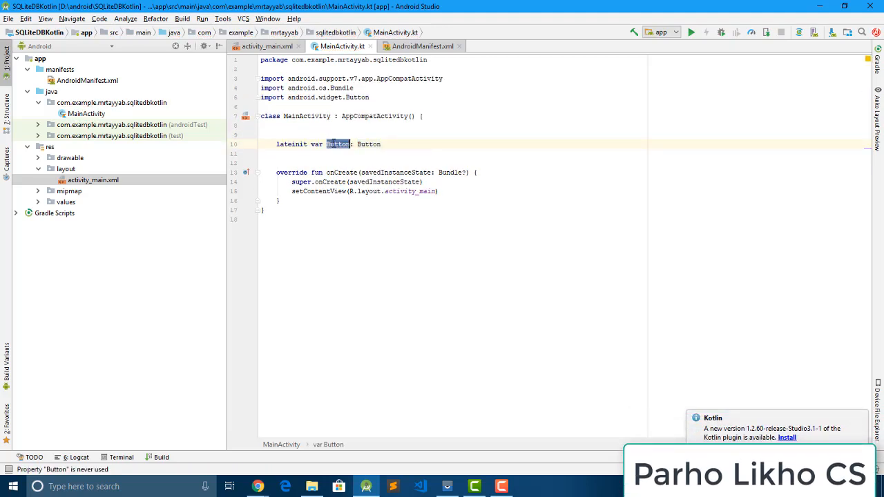
Name the button variables starting with myAdd and begin referencing mAd inside onCreate.
{"action": "type", "text": "my"}
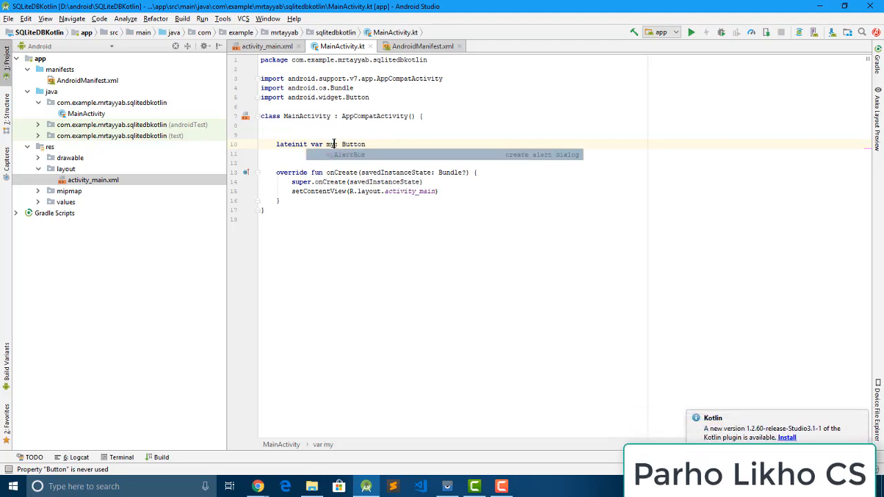
{"action": "type", "text": "AddBtn"}
{"action": "type", "text": "lateinit var mSalary : EditText"}
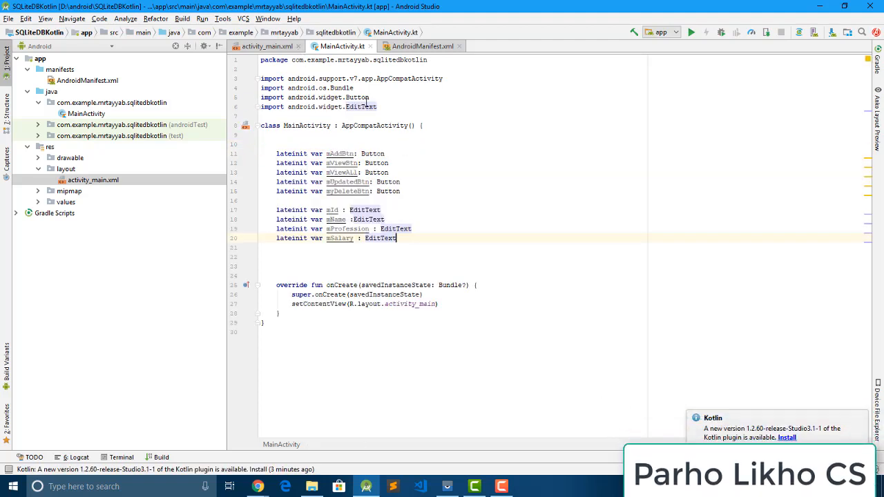
{"action": "left_click", "coordinate": [340, 153]}
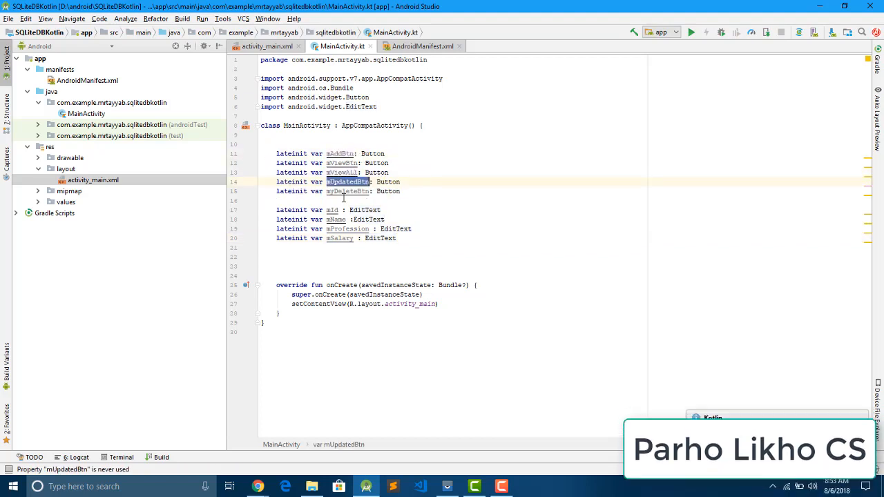
{"action": "left_click", "coordinate": [333, 210]}
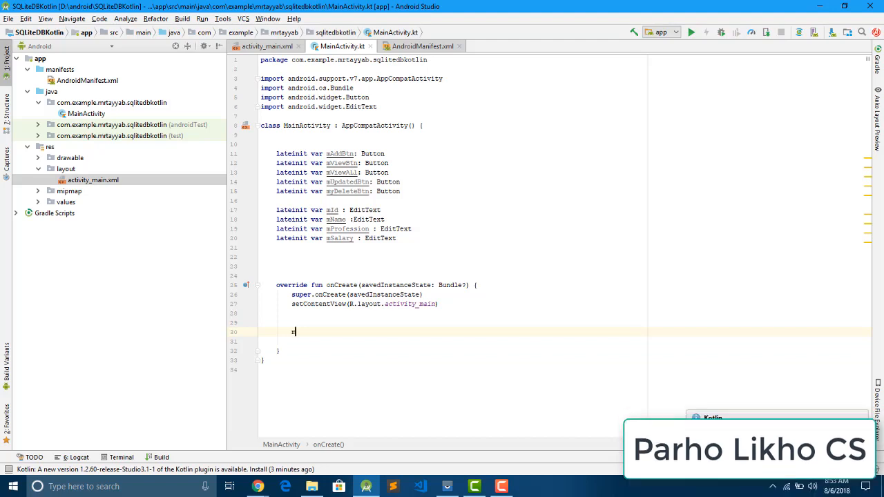
{"action": "type", "text": "mAd"}
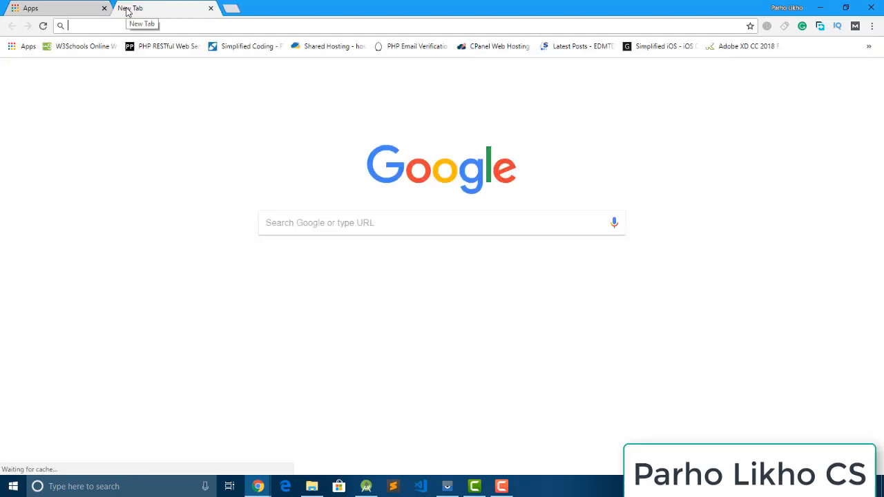
Search 'sqlite android helper' and open the SQLiteOpenHelper reference result.
{"action": "type", "text": "sqlite android helop"}
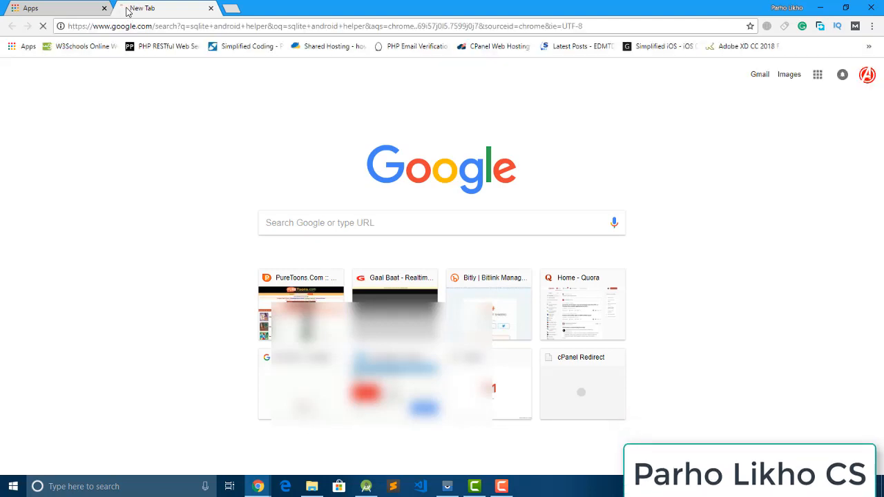
{"action": "left_click", "coordinate": [166, 9]}
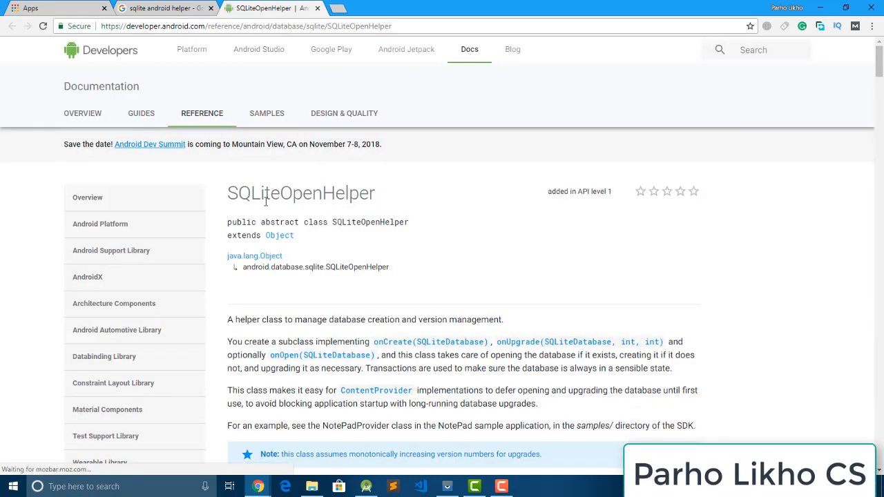
{"action": "mouse_move", "coordinate": [265, 220]}
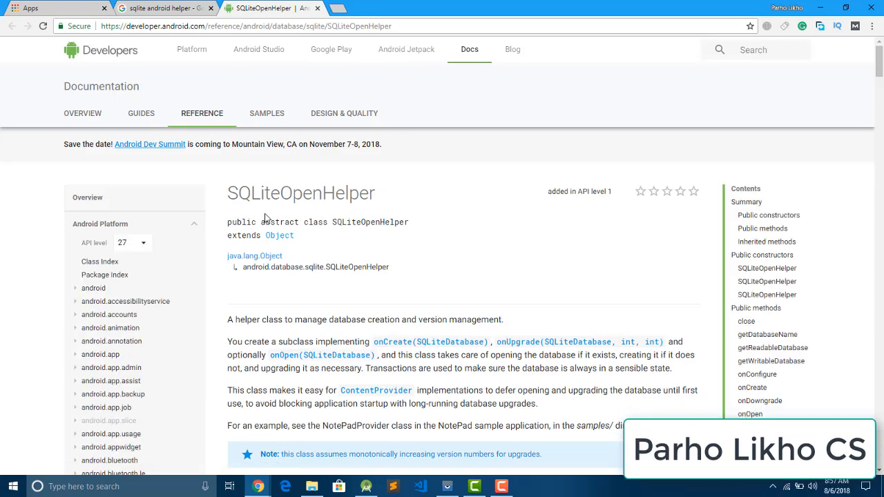
{"action": "scroll", "scroll_direction": "down", "scroll_amount": 3}
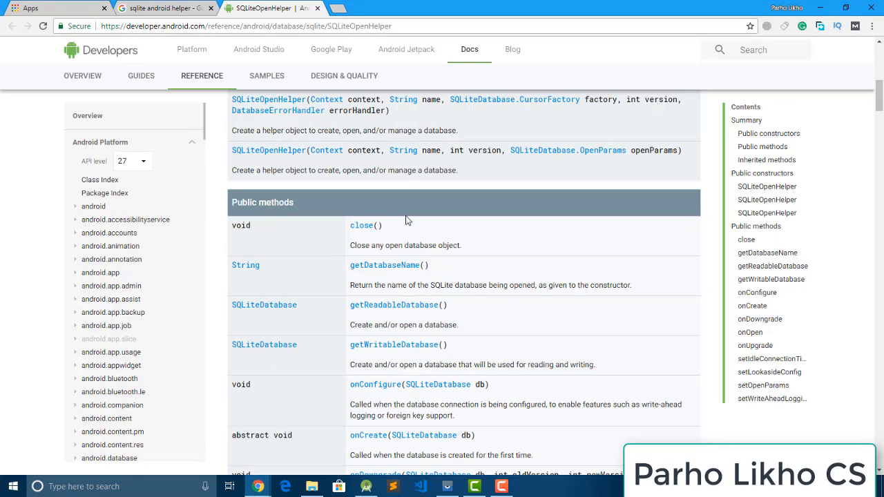
{"action": "scroll", "scroll_direction": "down", "scroll_amount": 3}
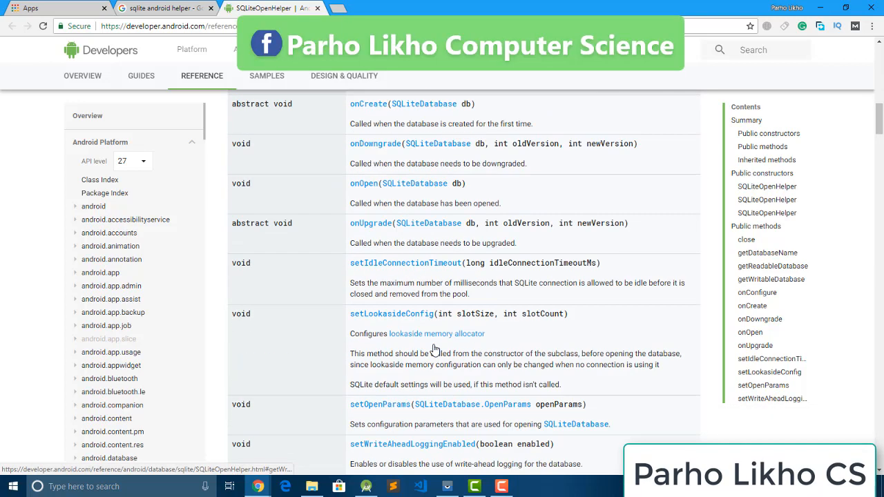
{"action": "scroll", "scroll_direction": "down", "scroll_amount": 3}
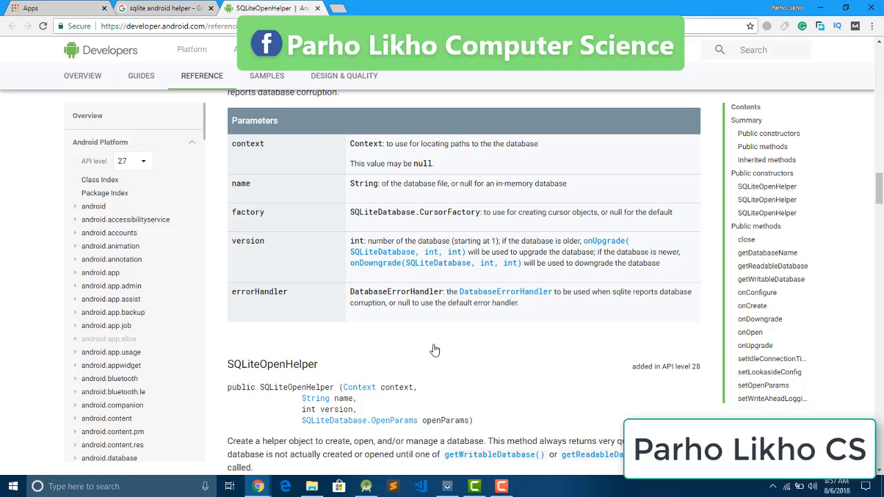
{"action": "scroll", "scroll_direction": "down", "scroll_amount": 3}
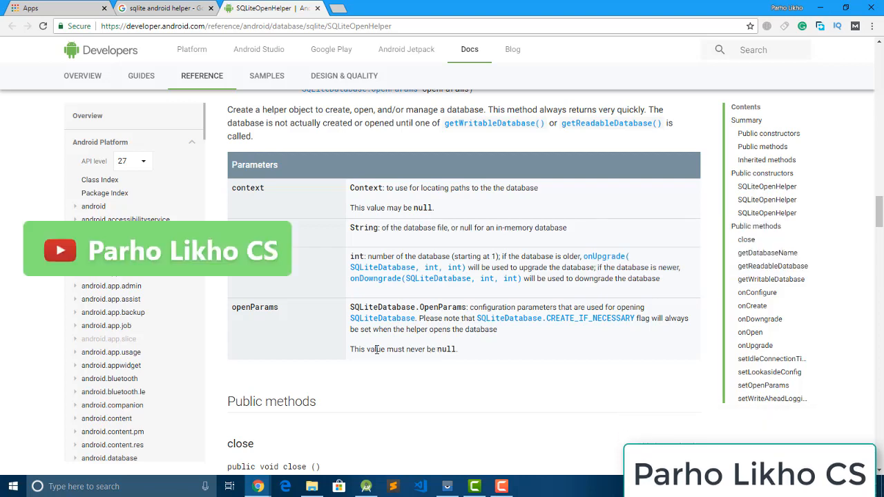
{"action": "scroll", "scroll_direction": "down", "scroll_amount": 3}
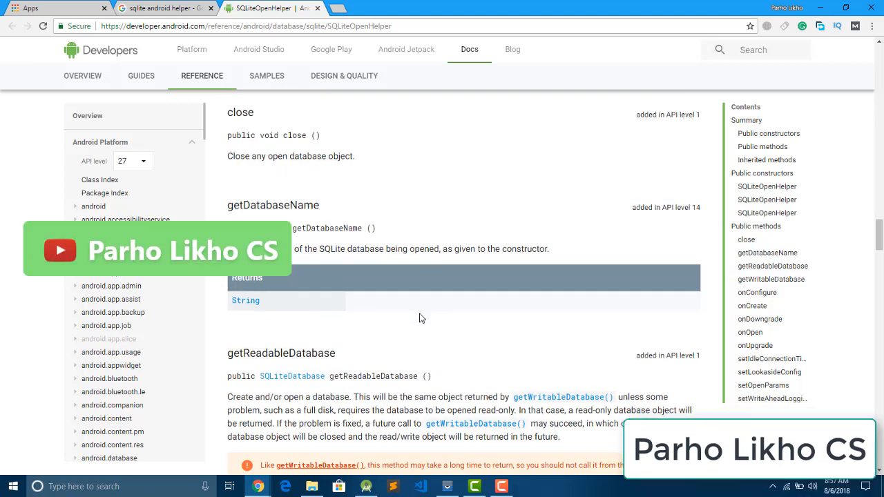
{"action": "mouse_move", "coordinate": [345, 372]}
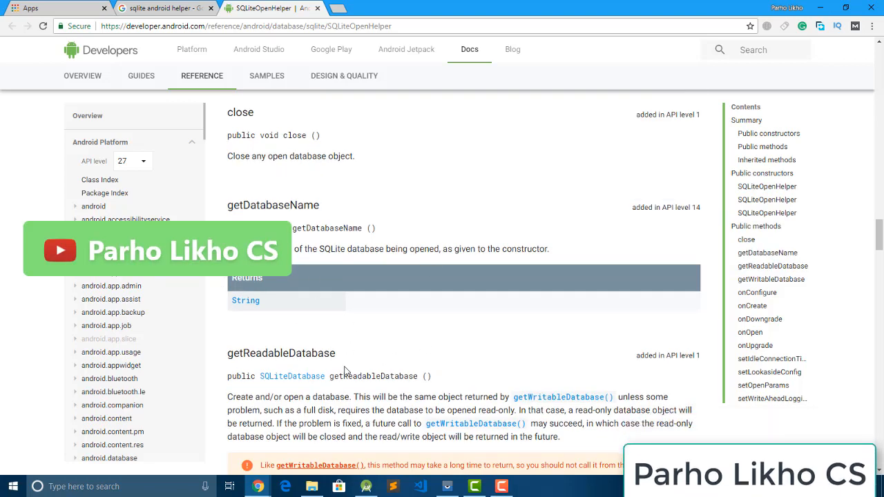